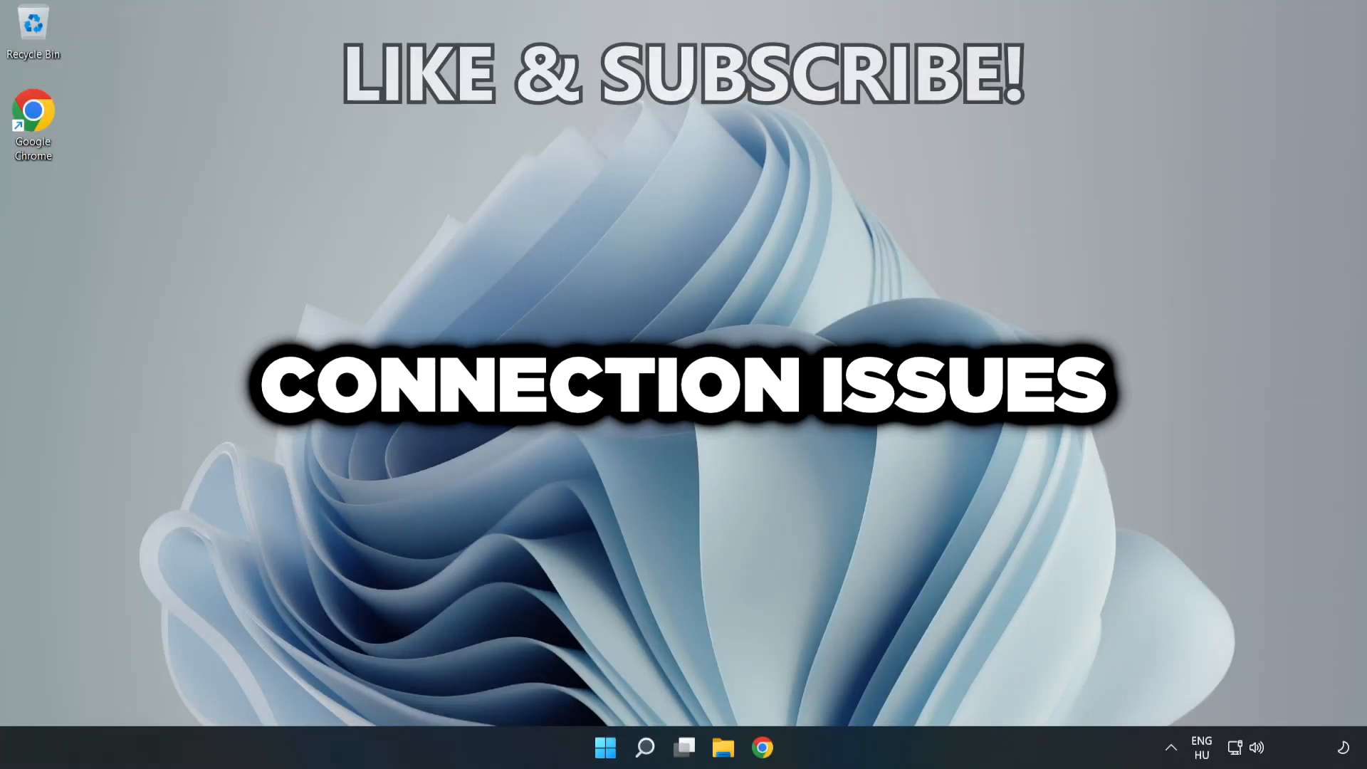
# - Launch Command Prompt as administrator from a Windows Search for 'cmd'
pyautogui.click(644, 748)
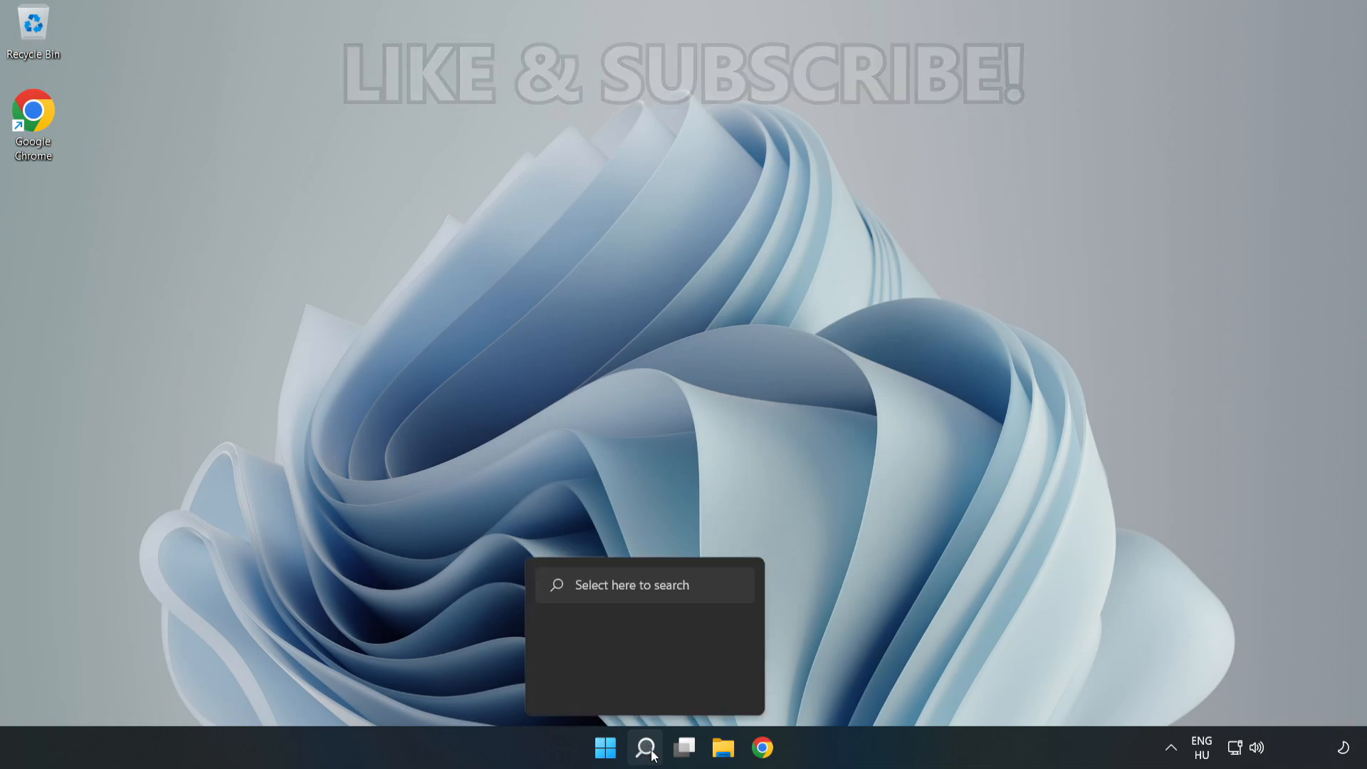
pyautogui.click(643, 748)
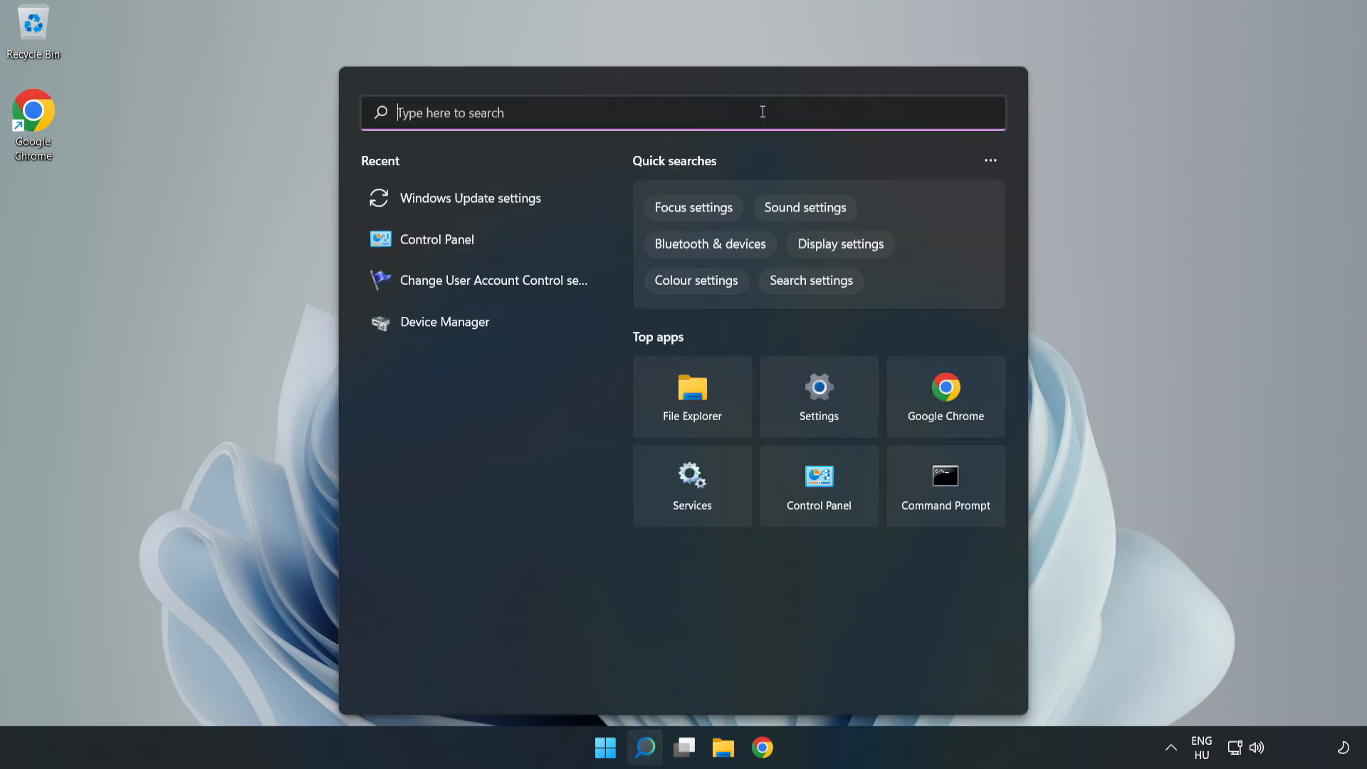
pyautogui.write('cmd')
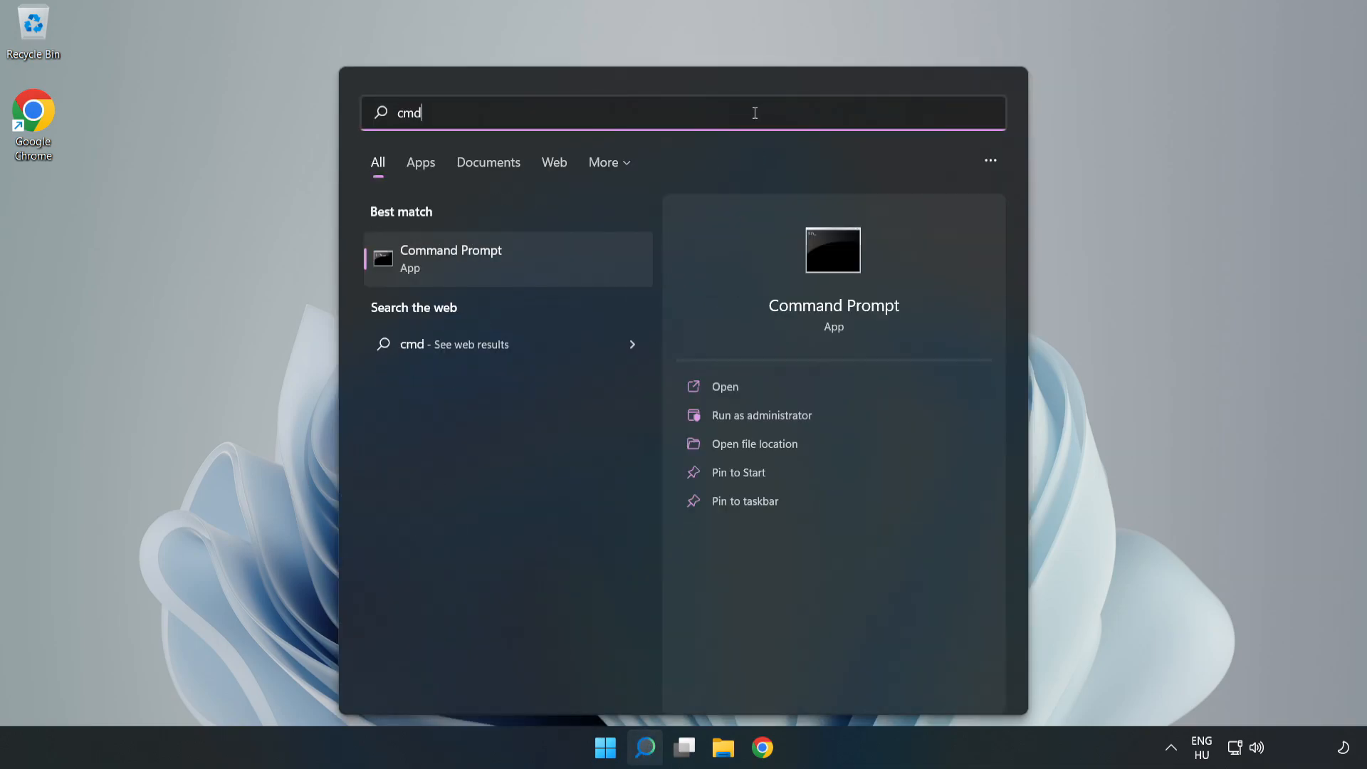
pyautogui.moveTo(554, 262)
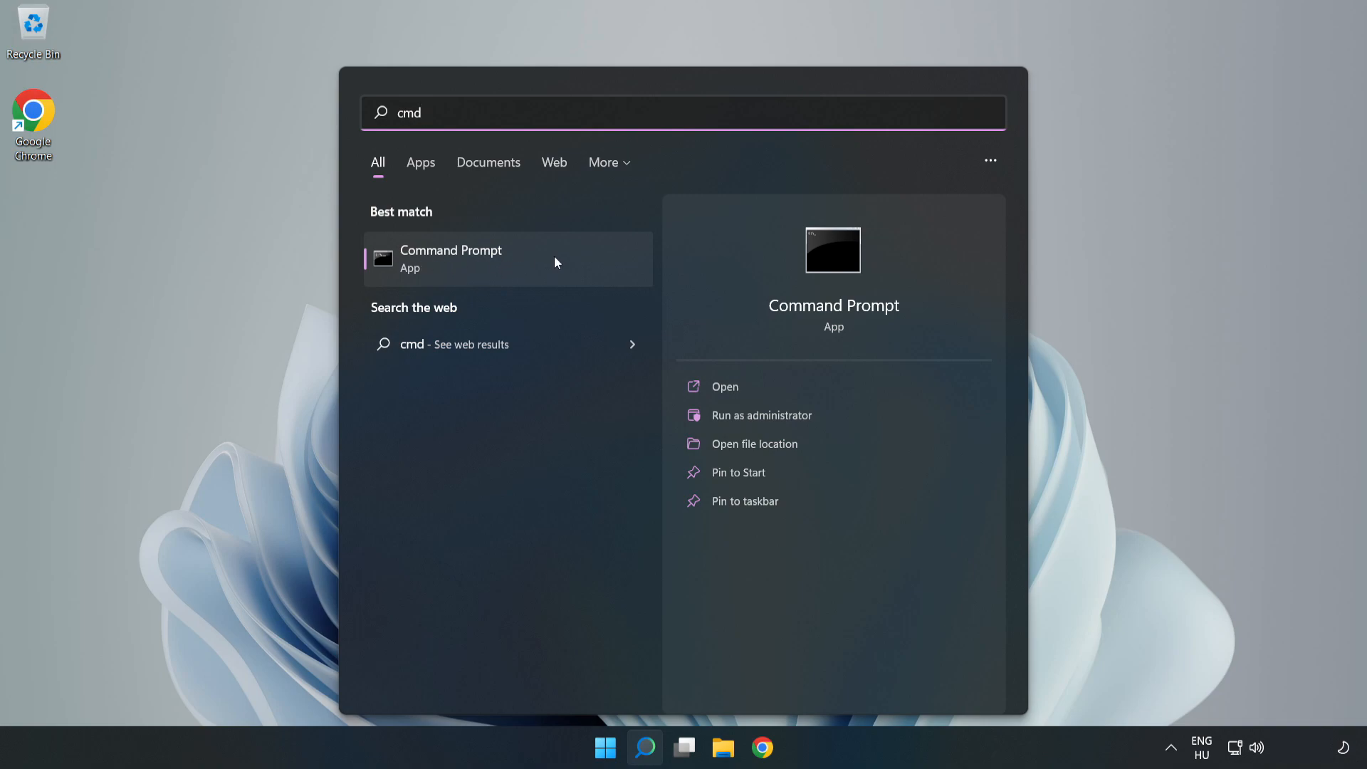
pyautogui.rightClick(506, 258)
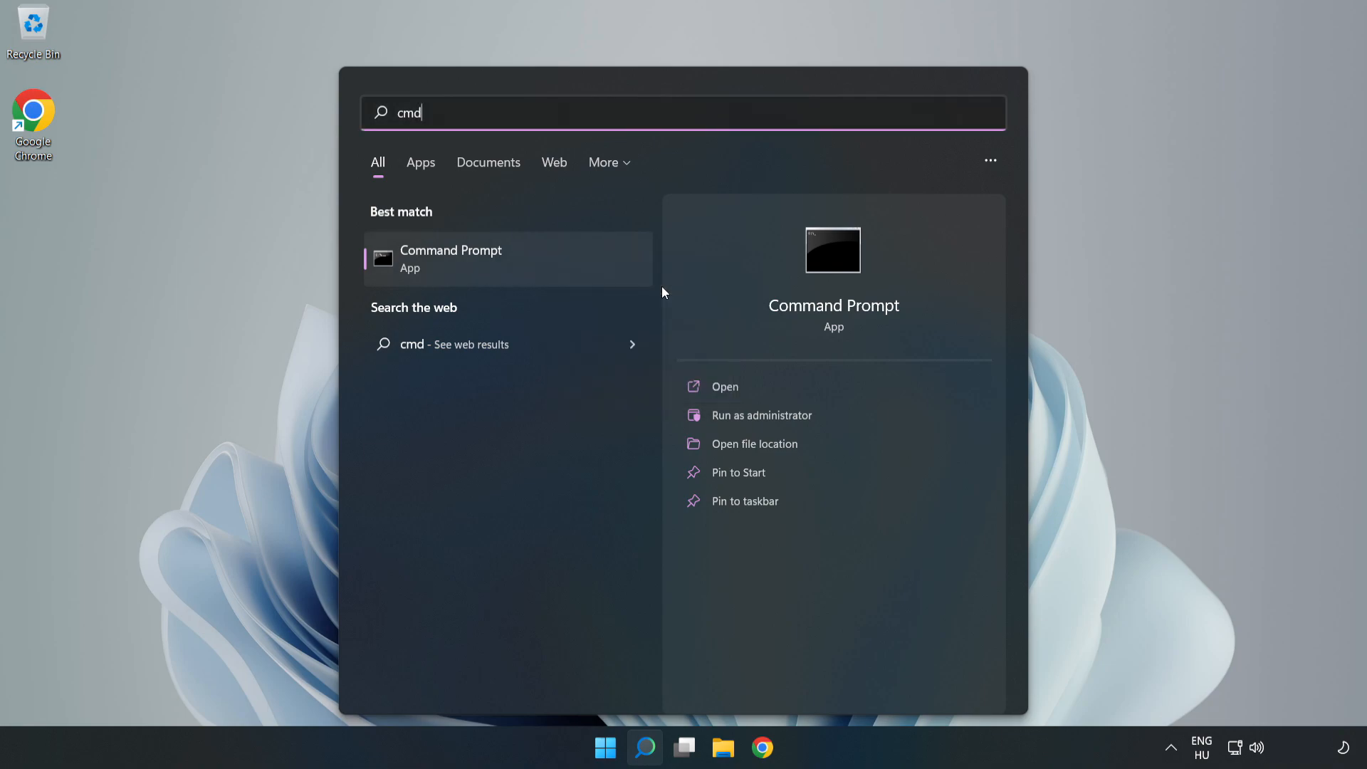
pyautogui.click(761, 415)
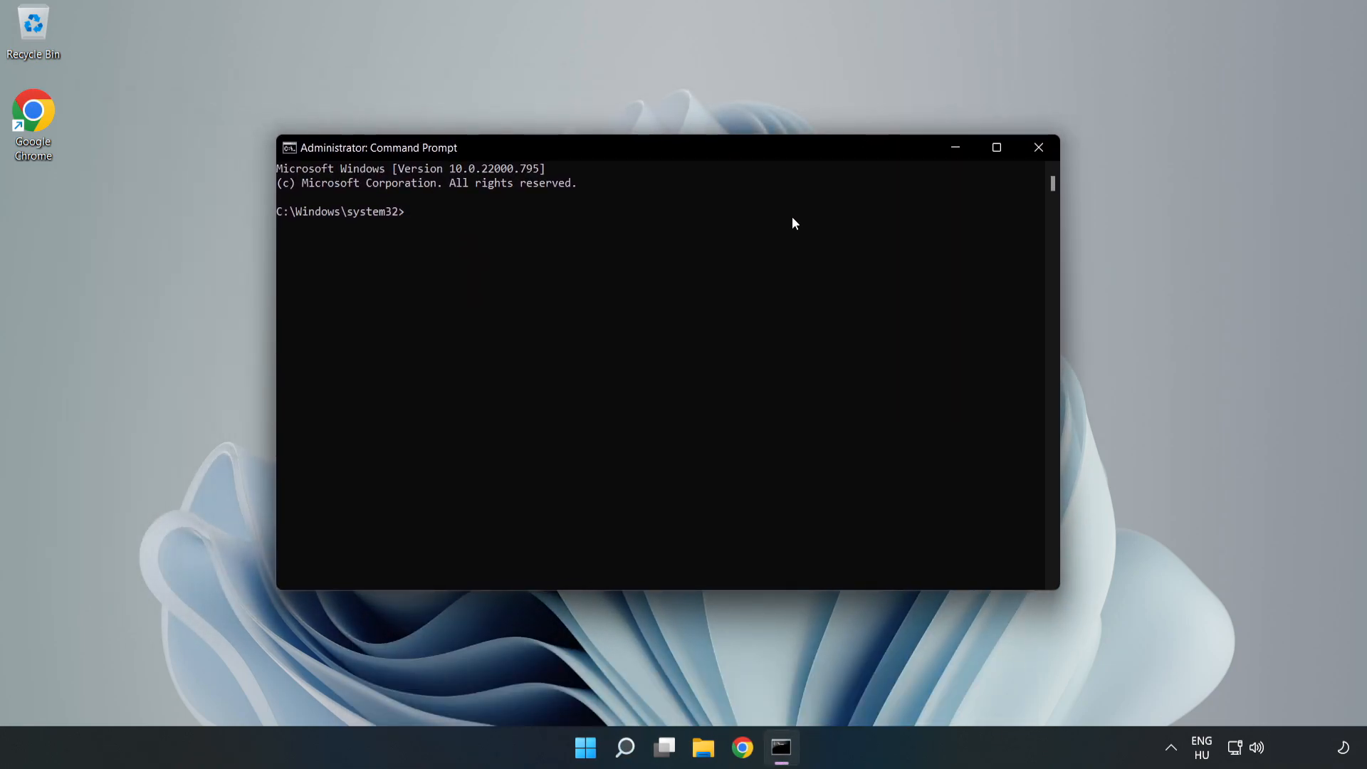
# - Run ipconfig /flushdns and netsh winsock reset, then exit the prompt
pyautogui.write('ipconfig /f')
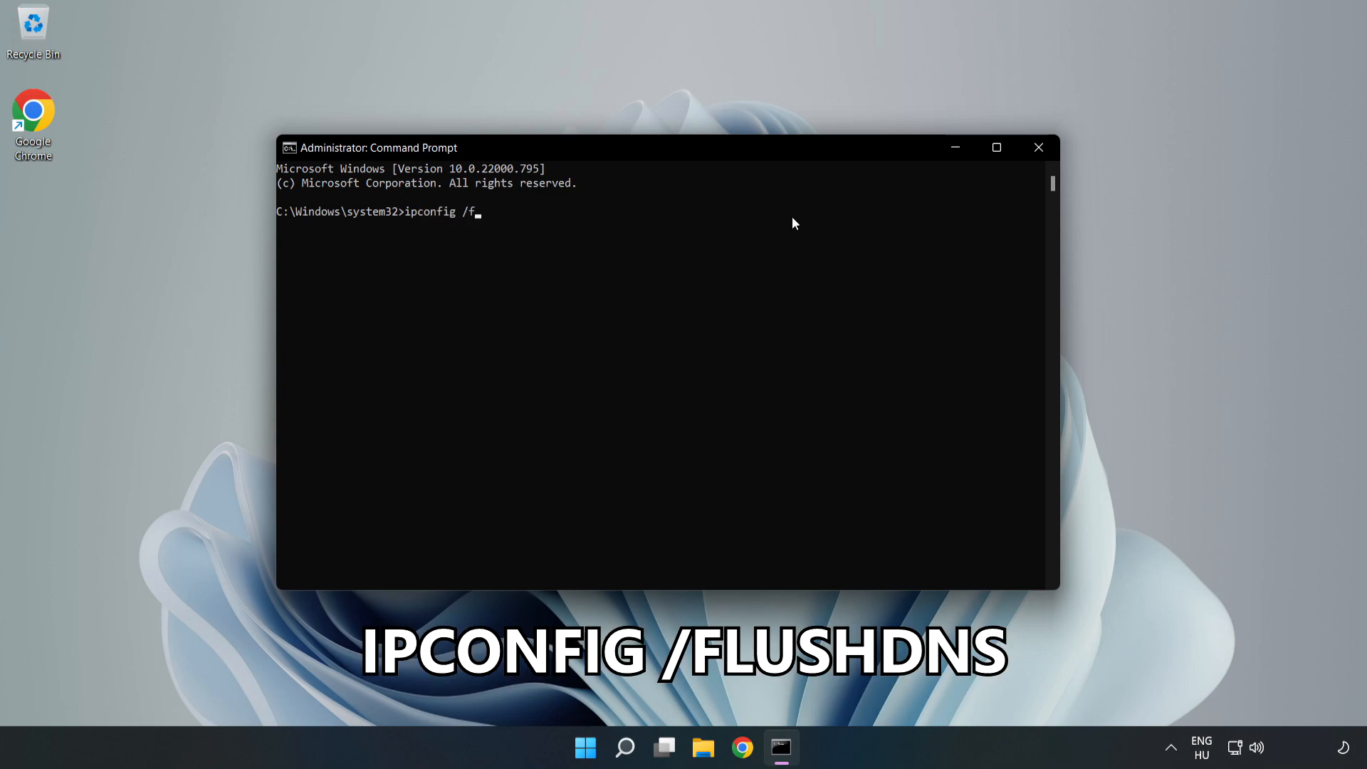
pyautogui.write('lushdns')
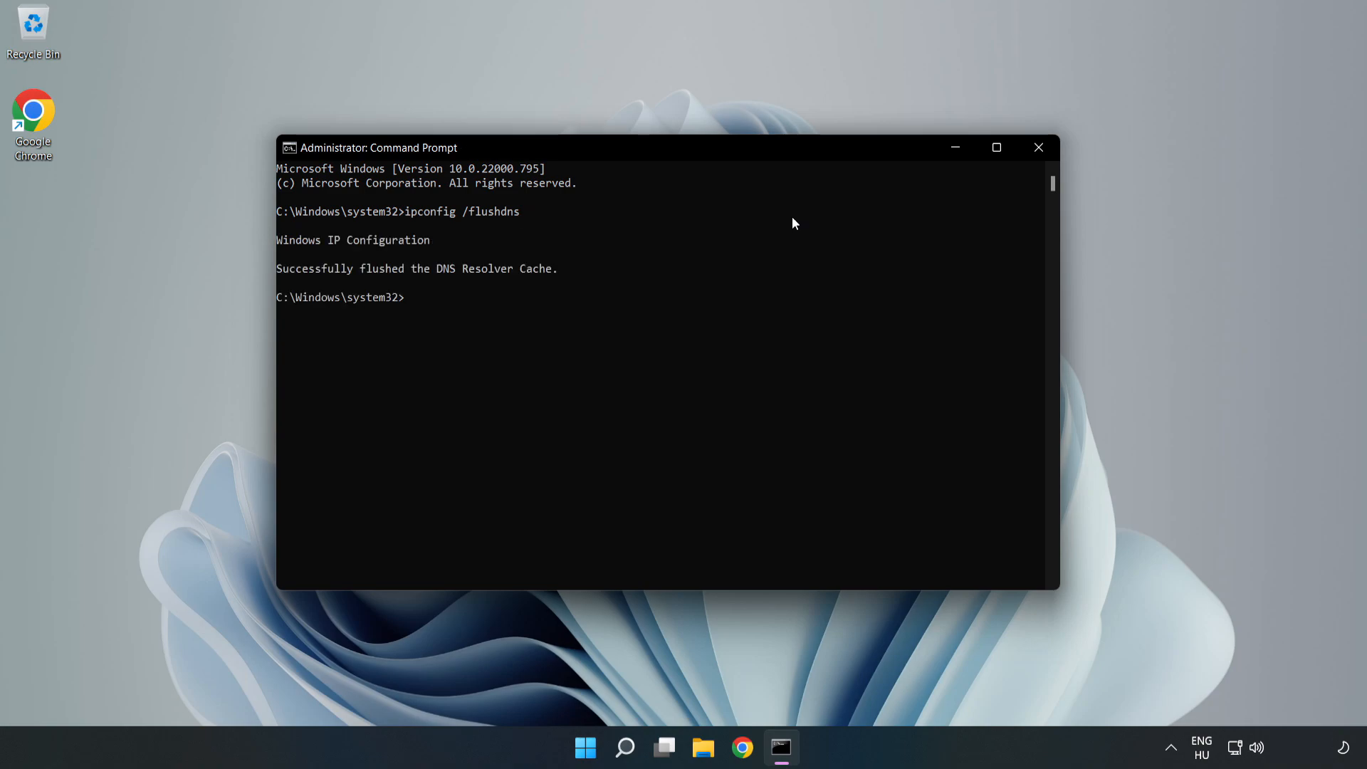
pyautogui.write('netsh wins')
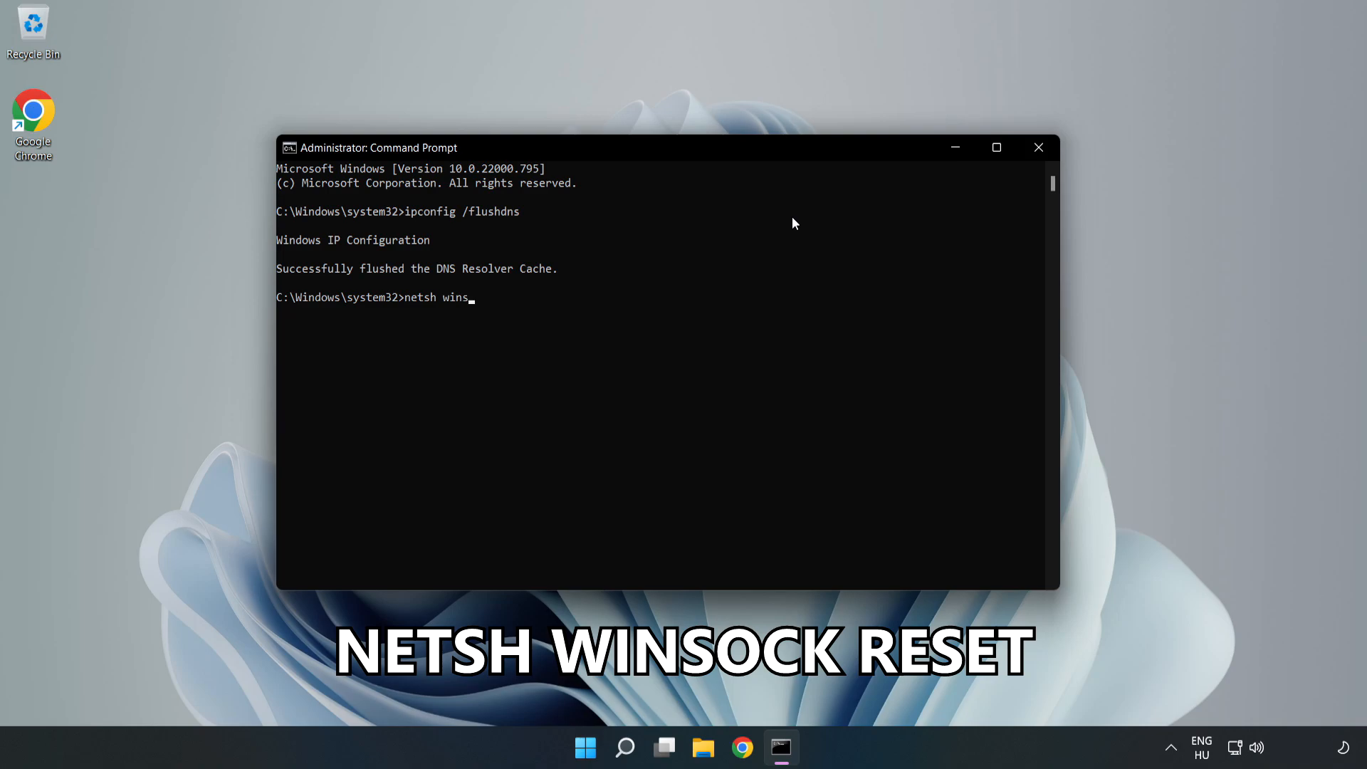
pyautogui.write('ock reset')
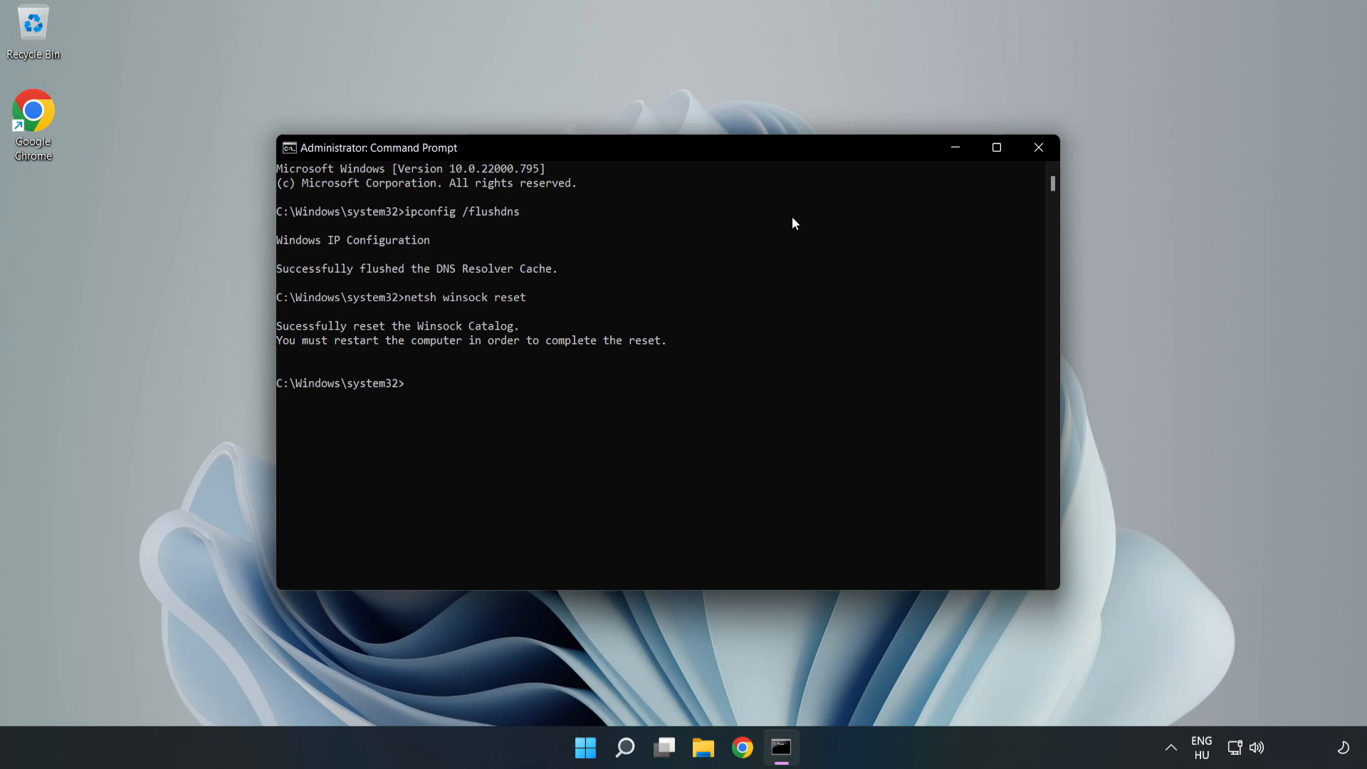
pyautogui.write('exit')
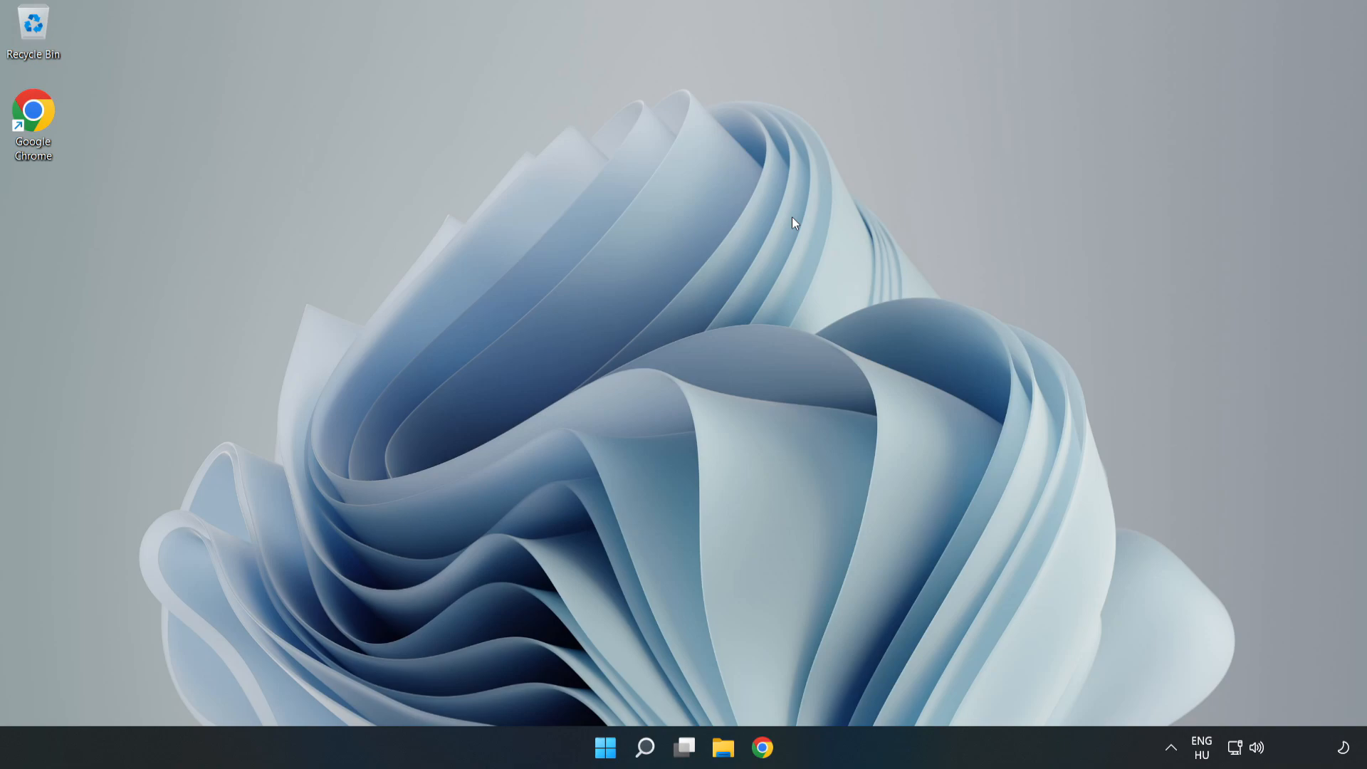
pyautogui.moveTo(1164, 687)
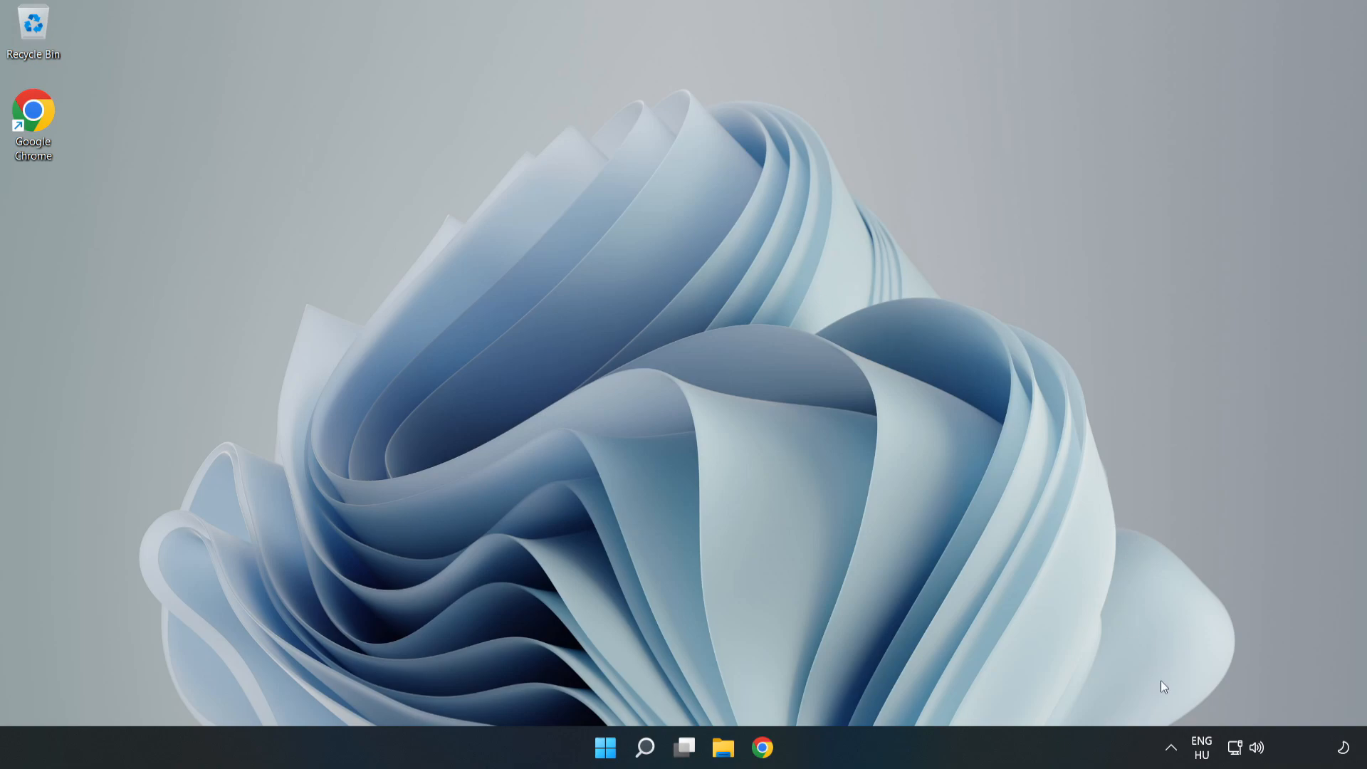
pyautogui.moveTo(1236, 748)
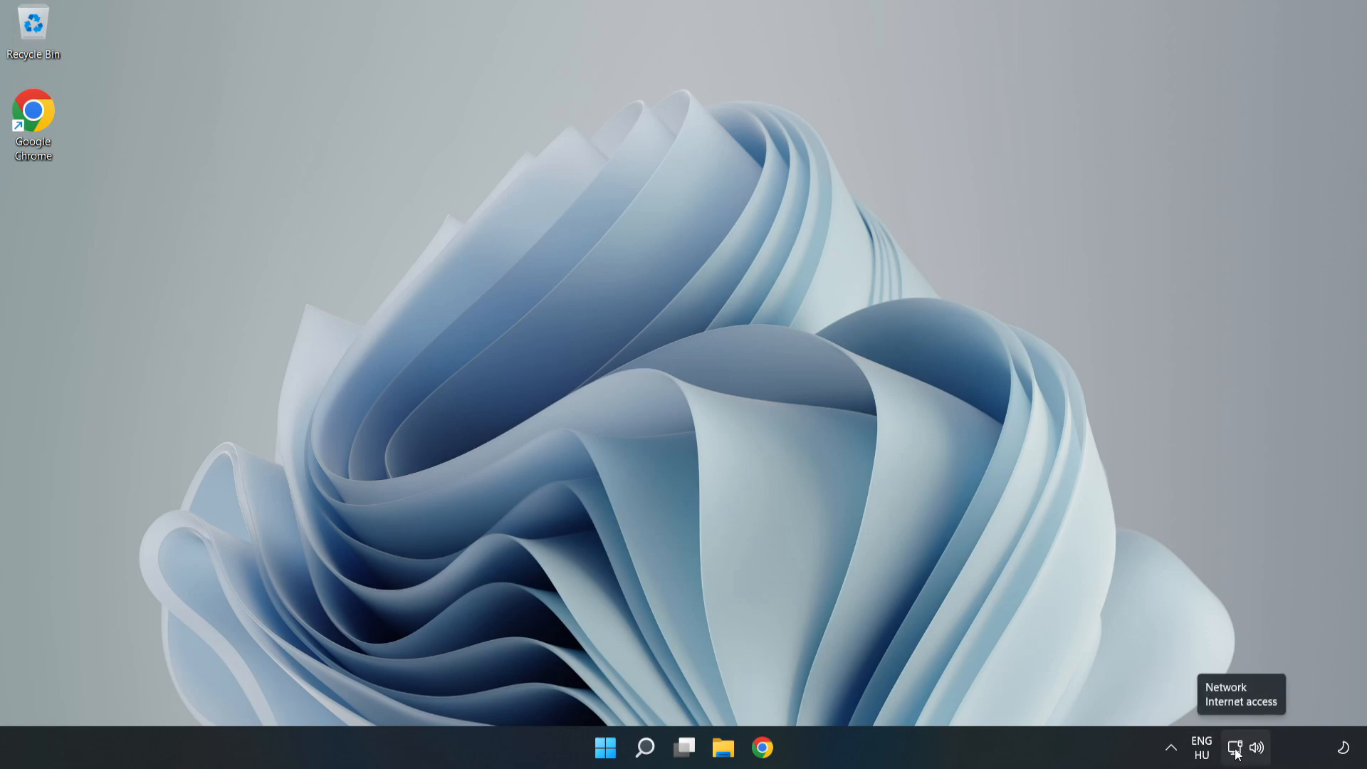
# - Reach Network & internet settings from the system tray network icon's menu
pyautogui.rightClick(1236, 748)
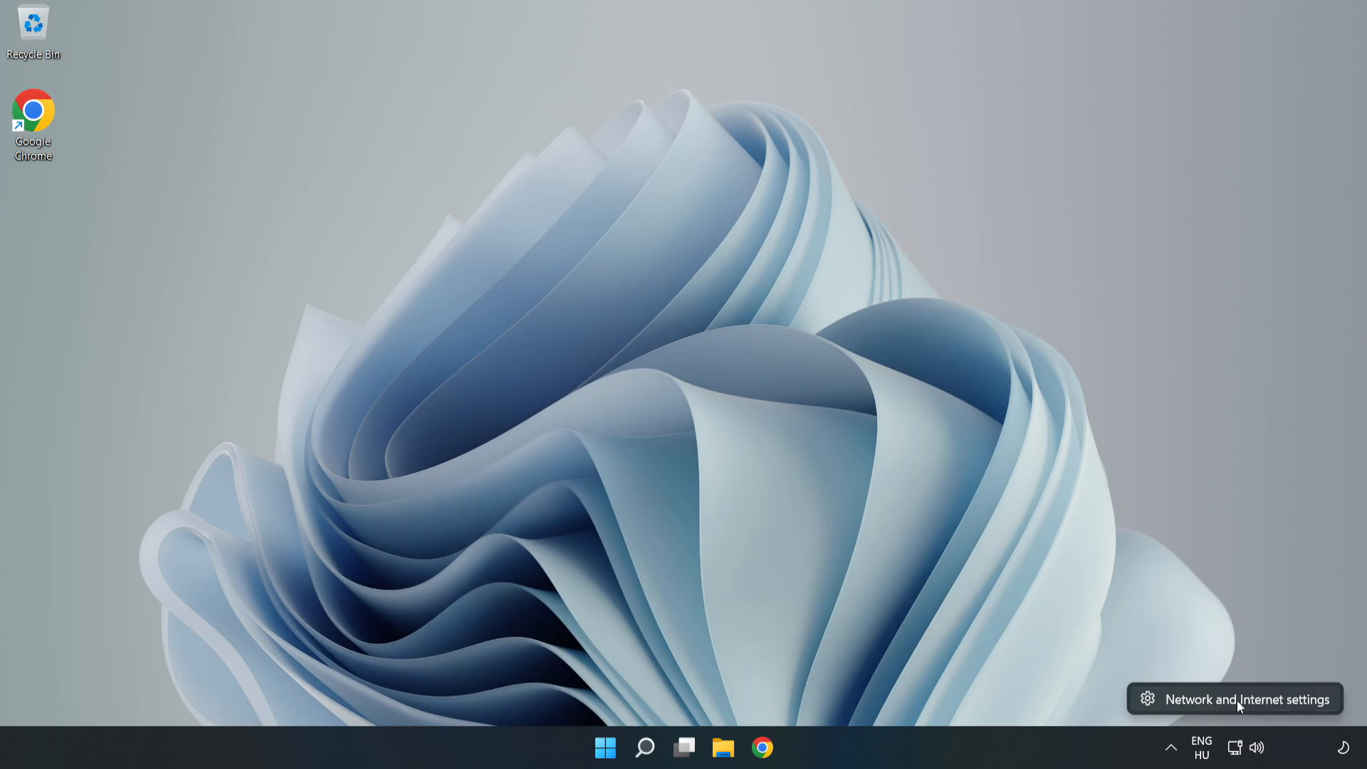
pyautogui.click(1237, 698)
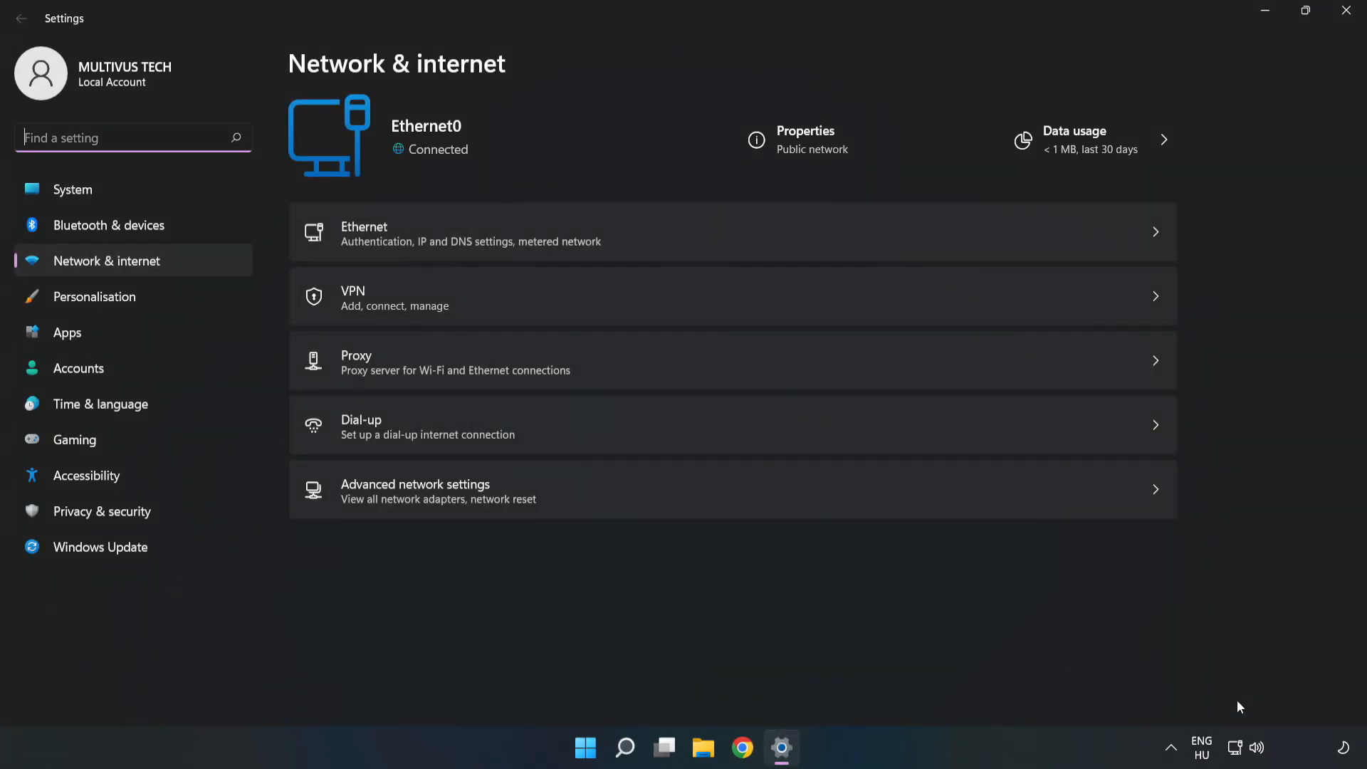
pyautogui.moveTo(483, 496)
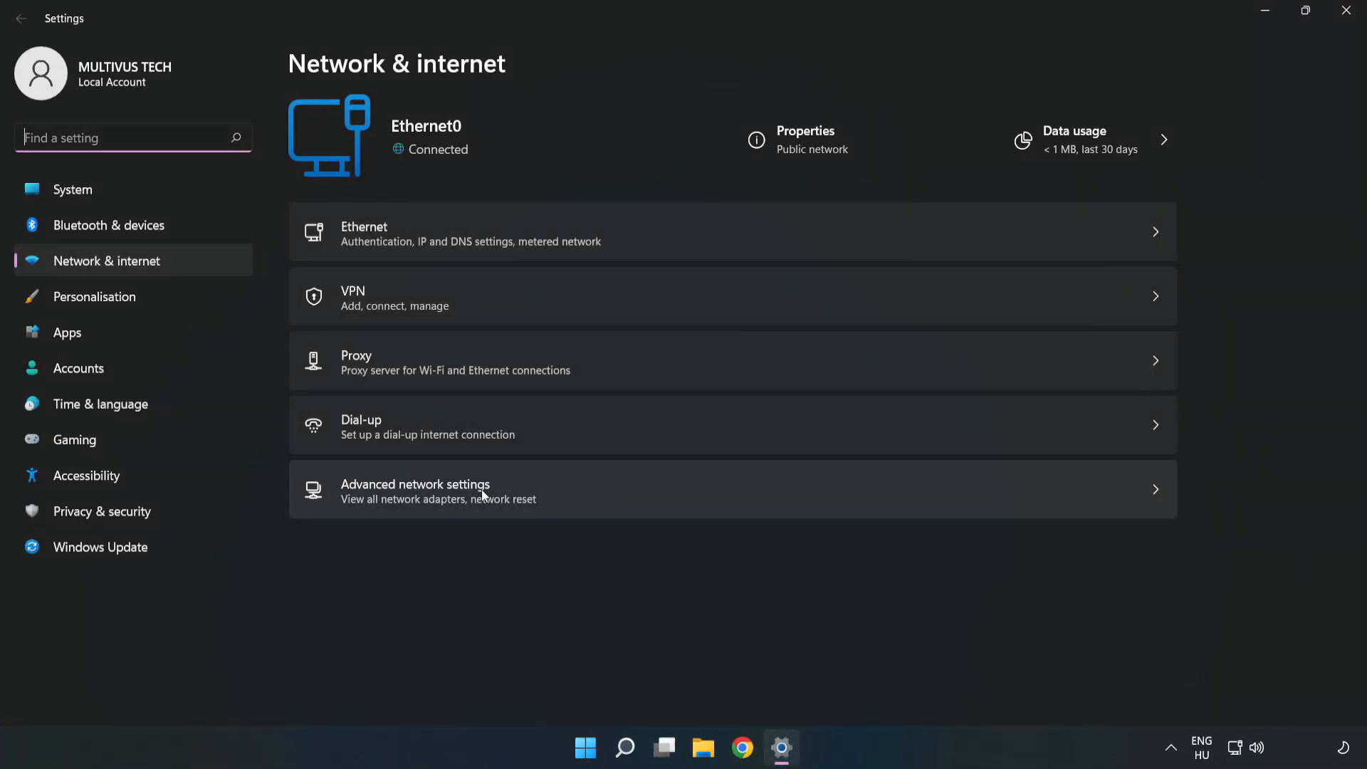
pyautogui.moveTo(575, 507)
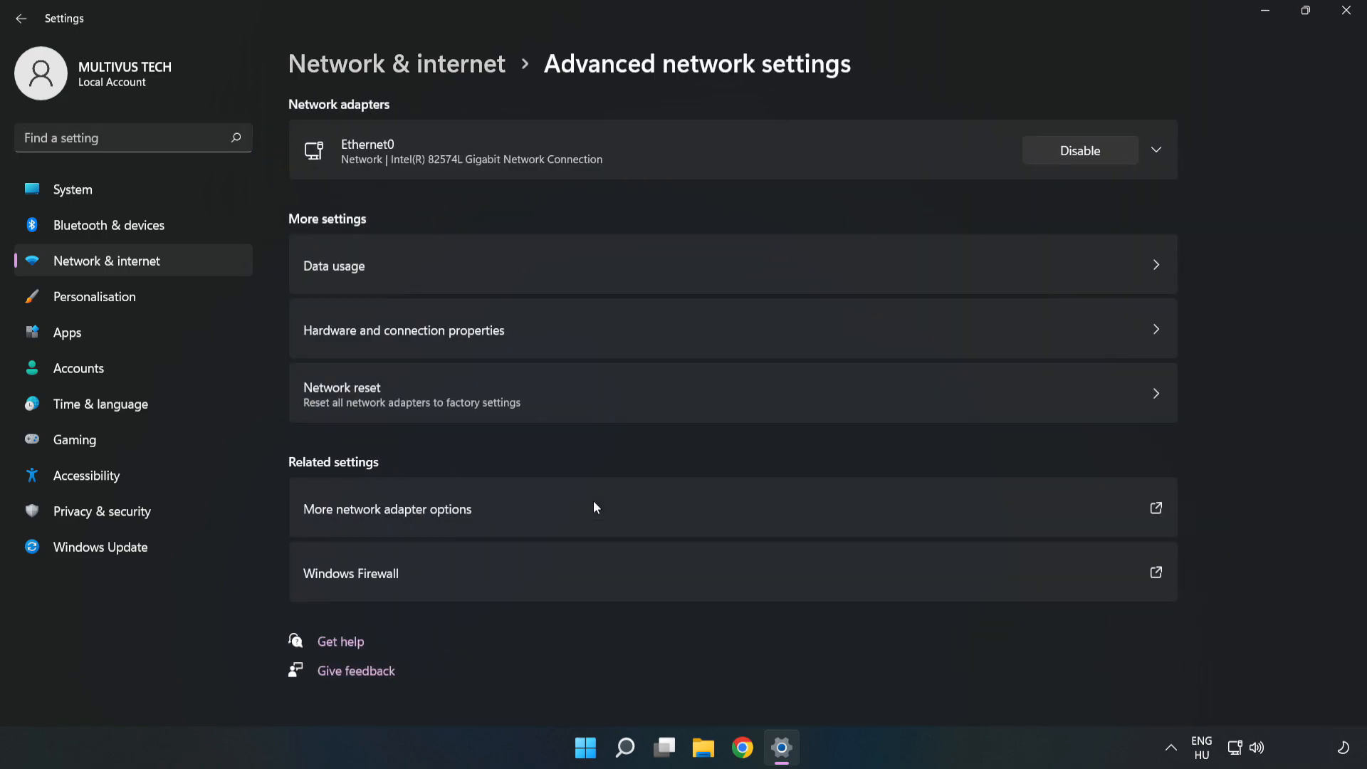
pyautogui.moveTo(473, 518)
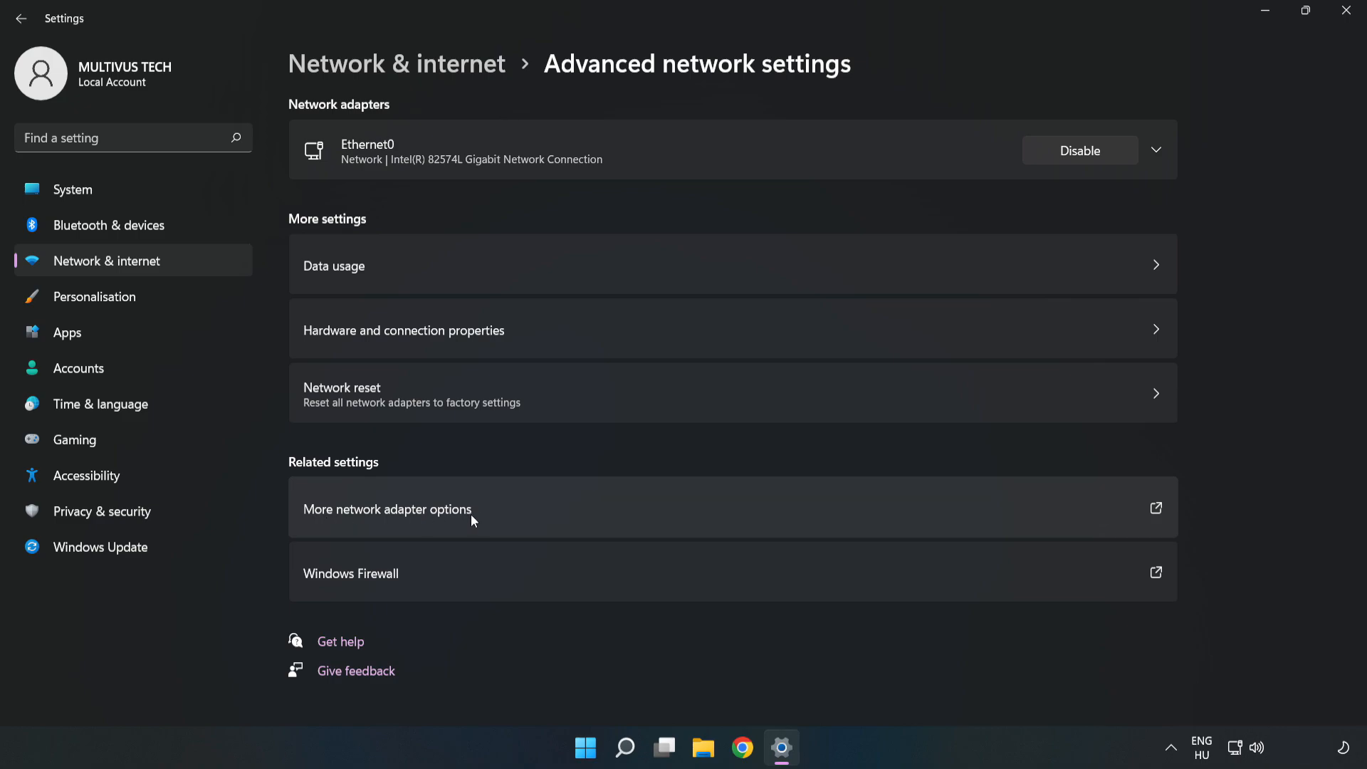
pyautogui.moveTo(566, 516)
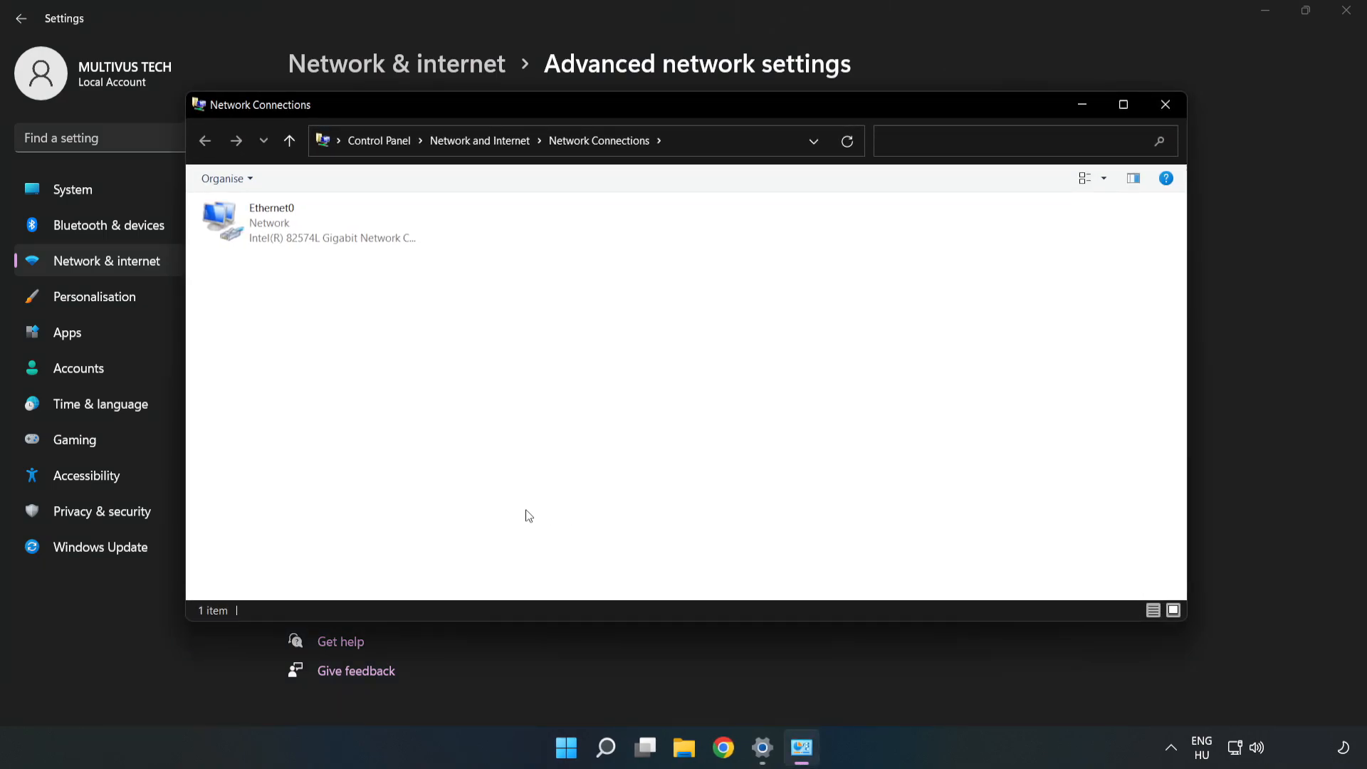
# - Bring up the Ethernet0 connection's Properties dialog from Network Connections
pyautogui.click(309, 222)
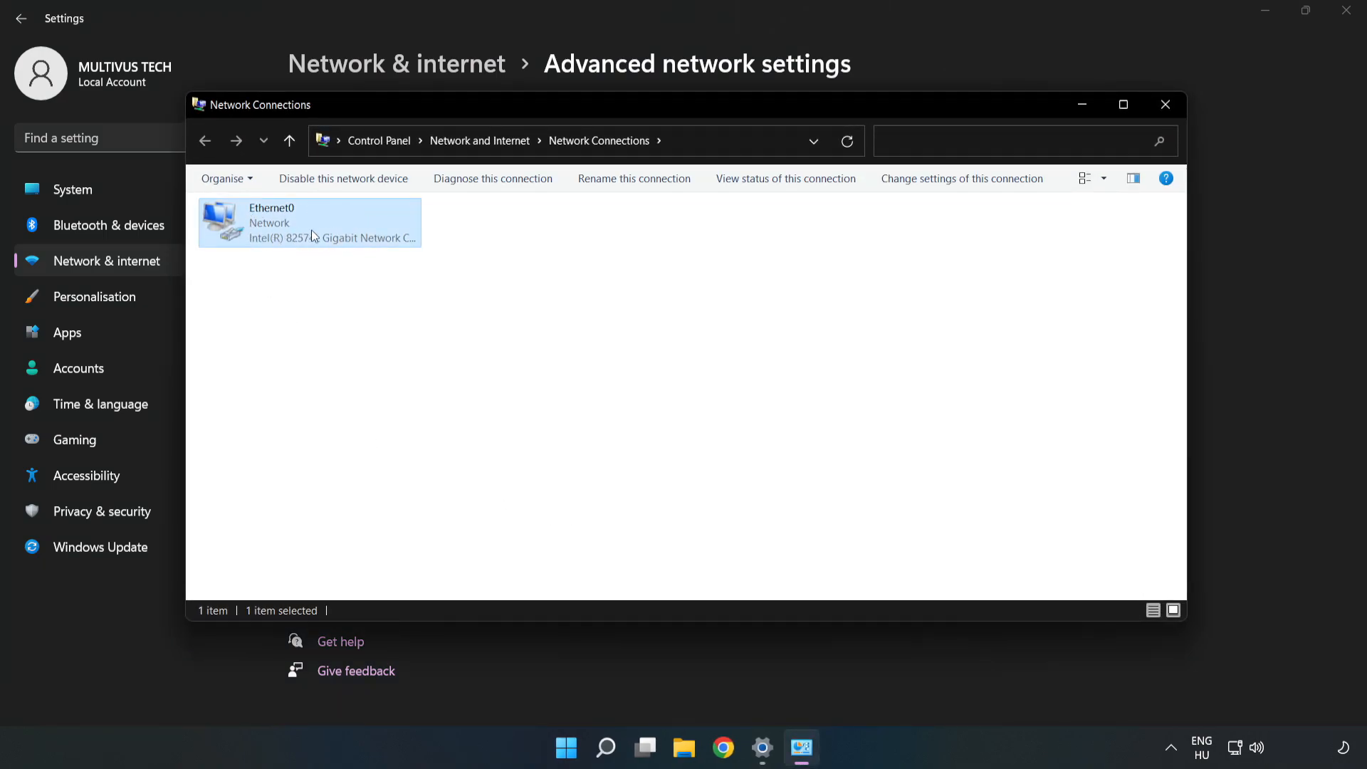
pyautogui.rightClick(309, 222)
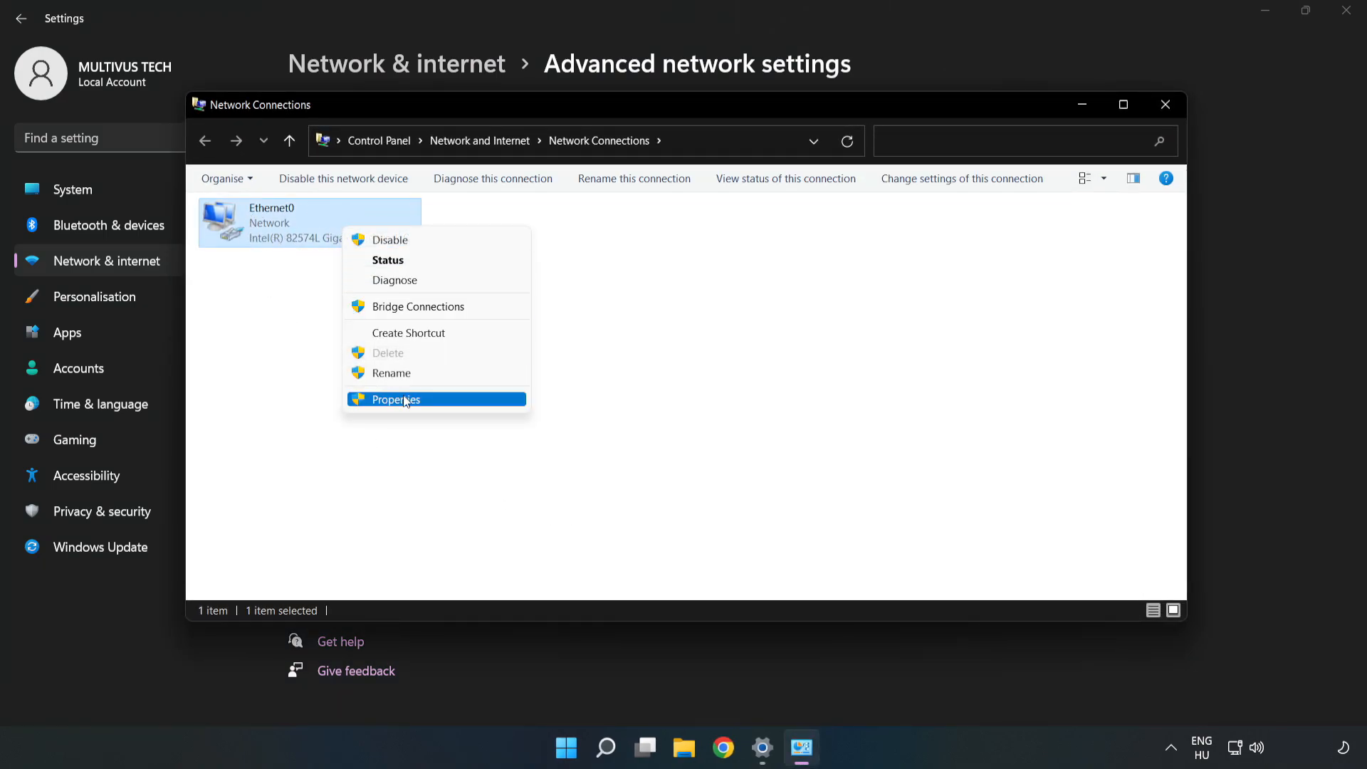
pyautogui.click(394, 399)
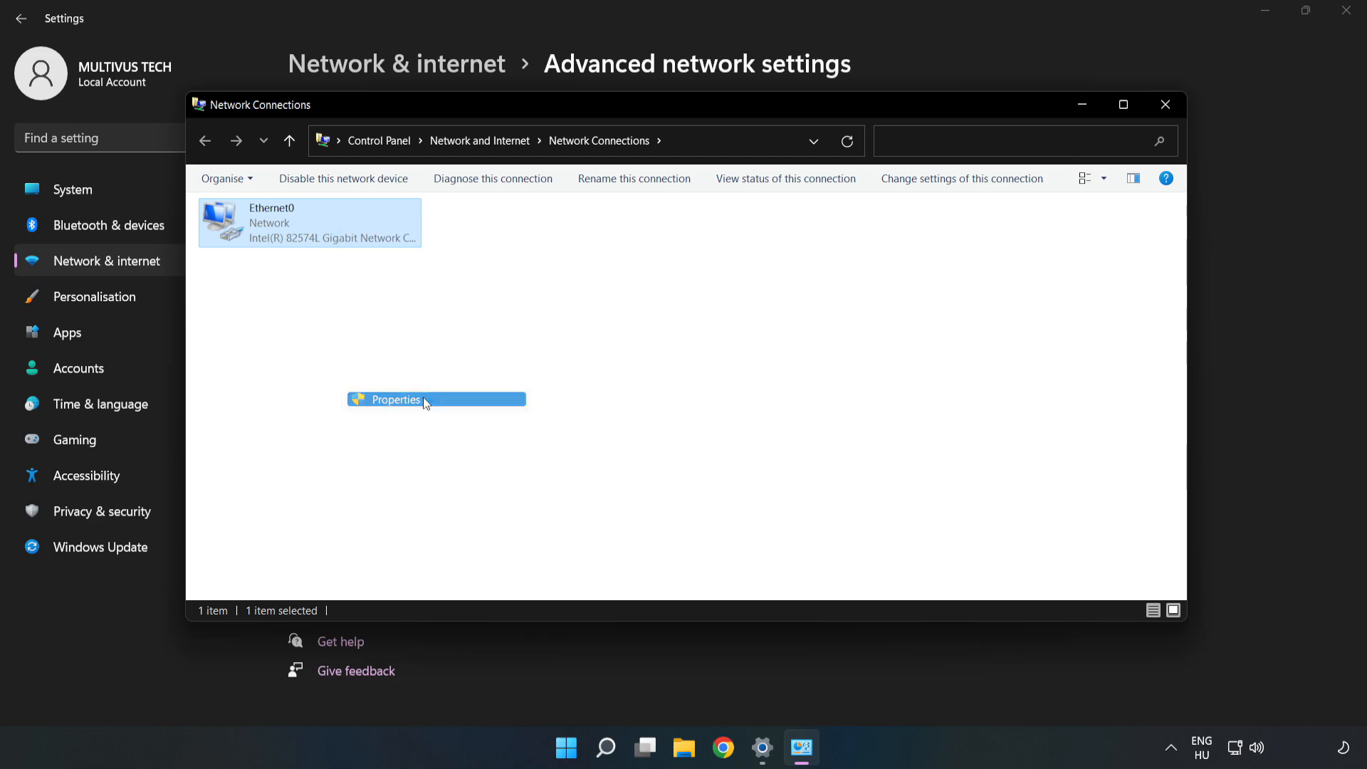
pyautogui.click(394, 399)
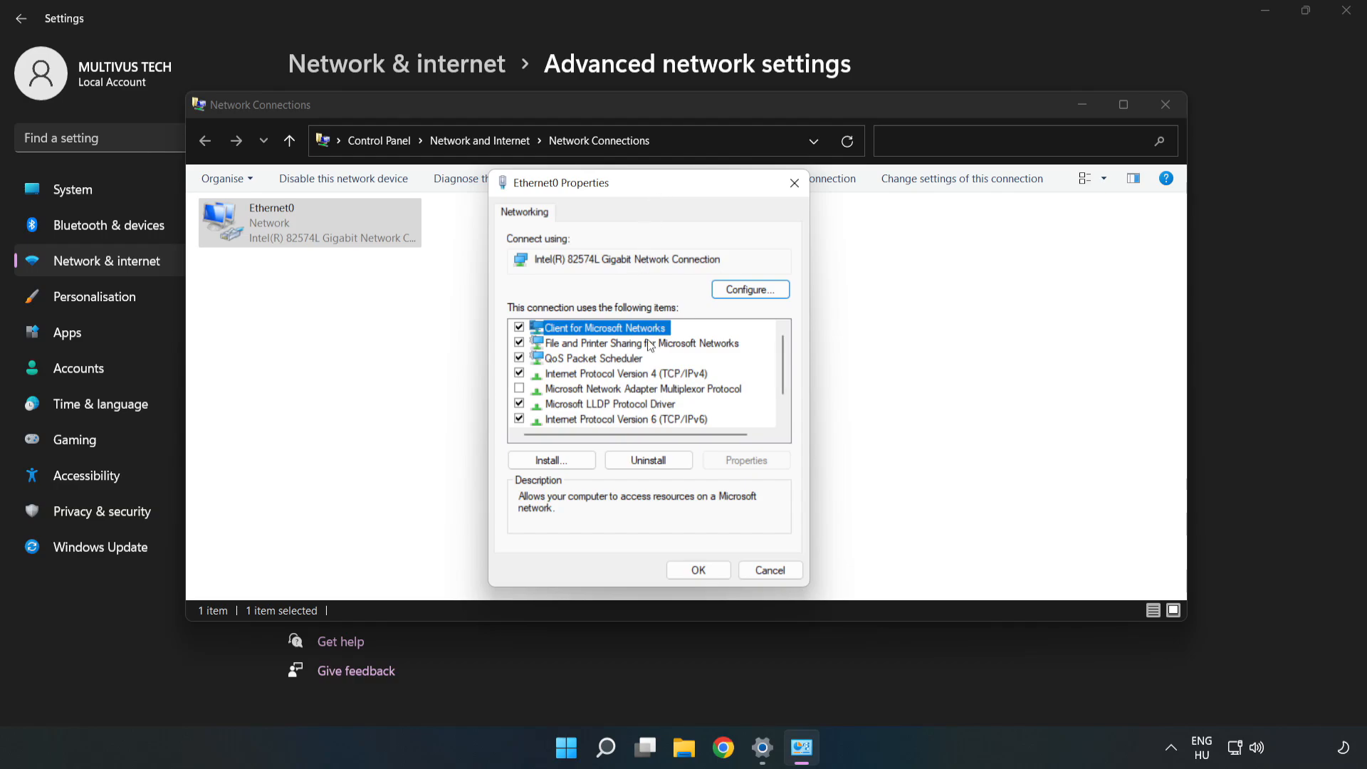
# - Set Ethernet0 IPv4 to manual DNS servers: preferred 8.8.8.8, alternate 8.8.4.4
pyautogui.click(627, 374)
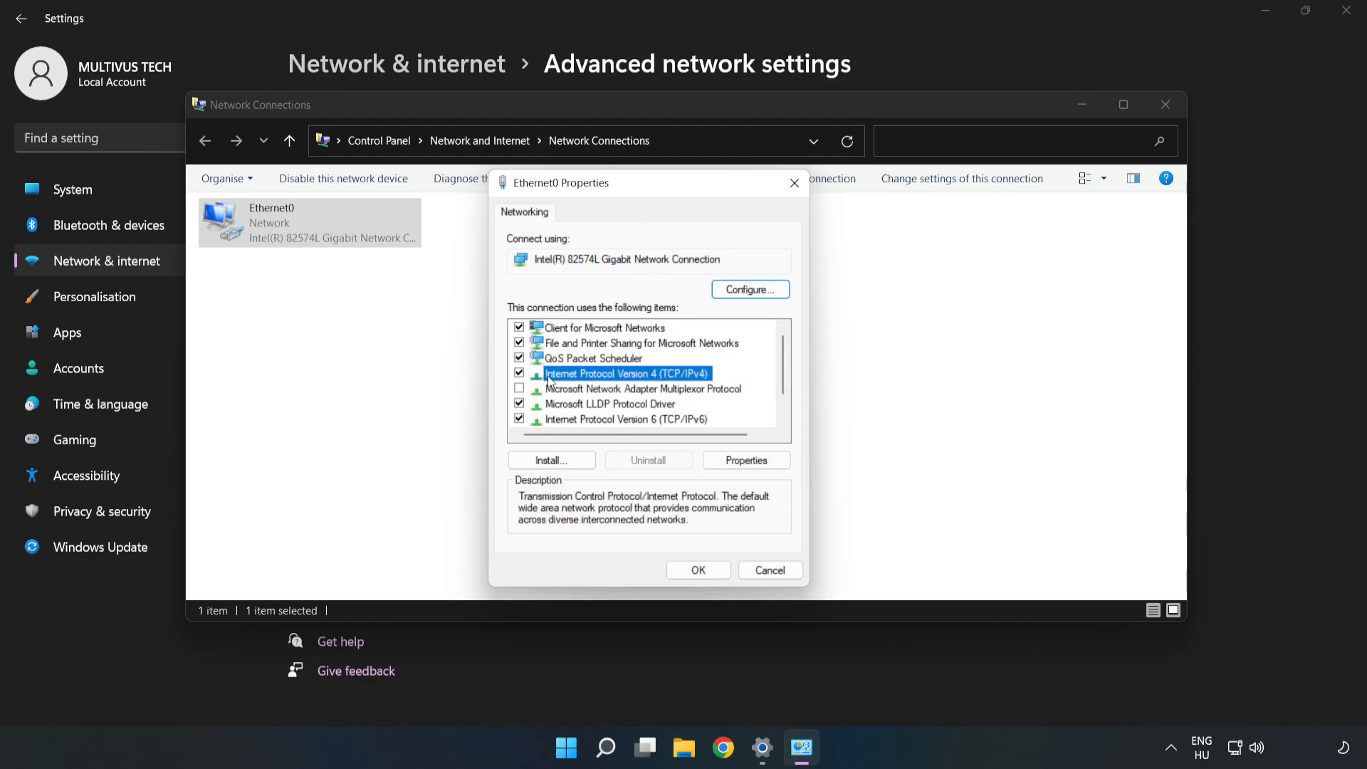
pyautogui.moveTo(585, 380)
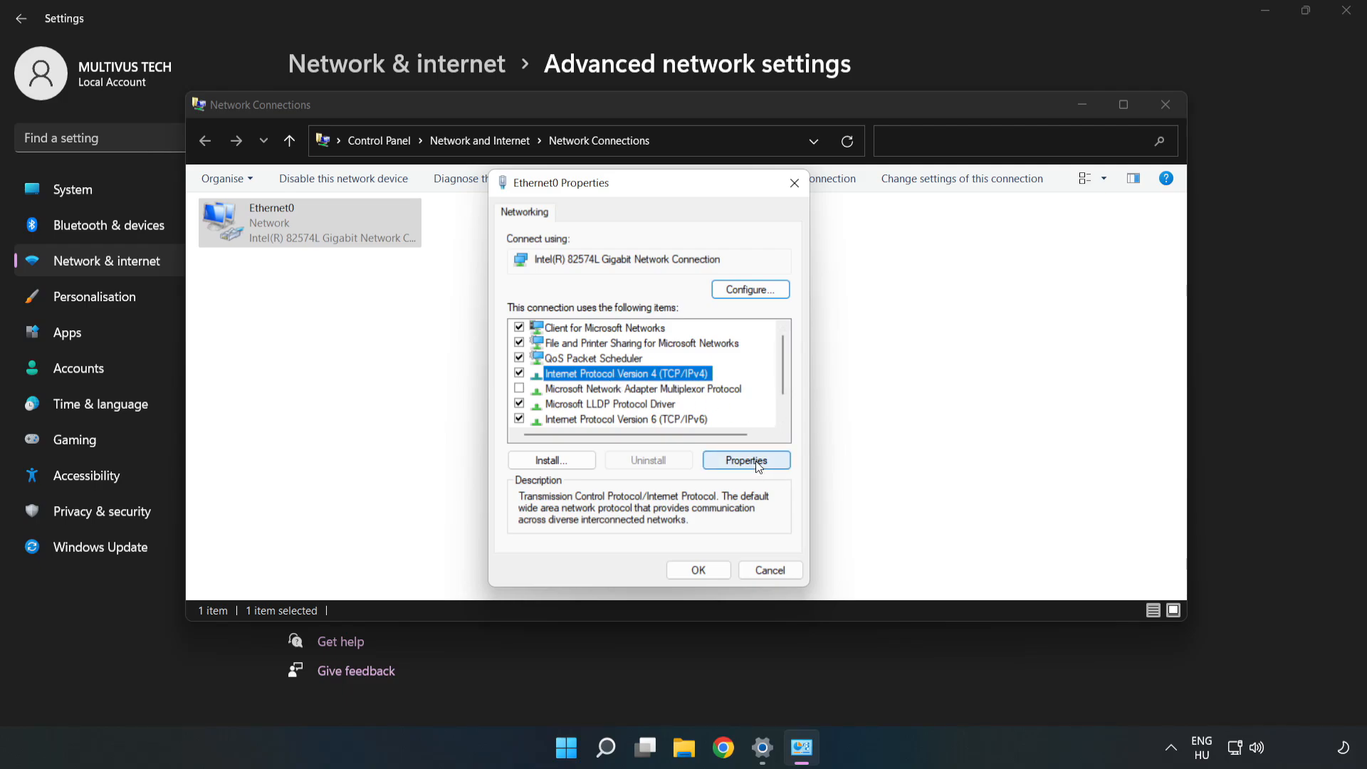
pyautogui.click(744, 460)
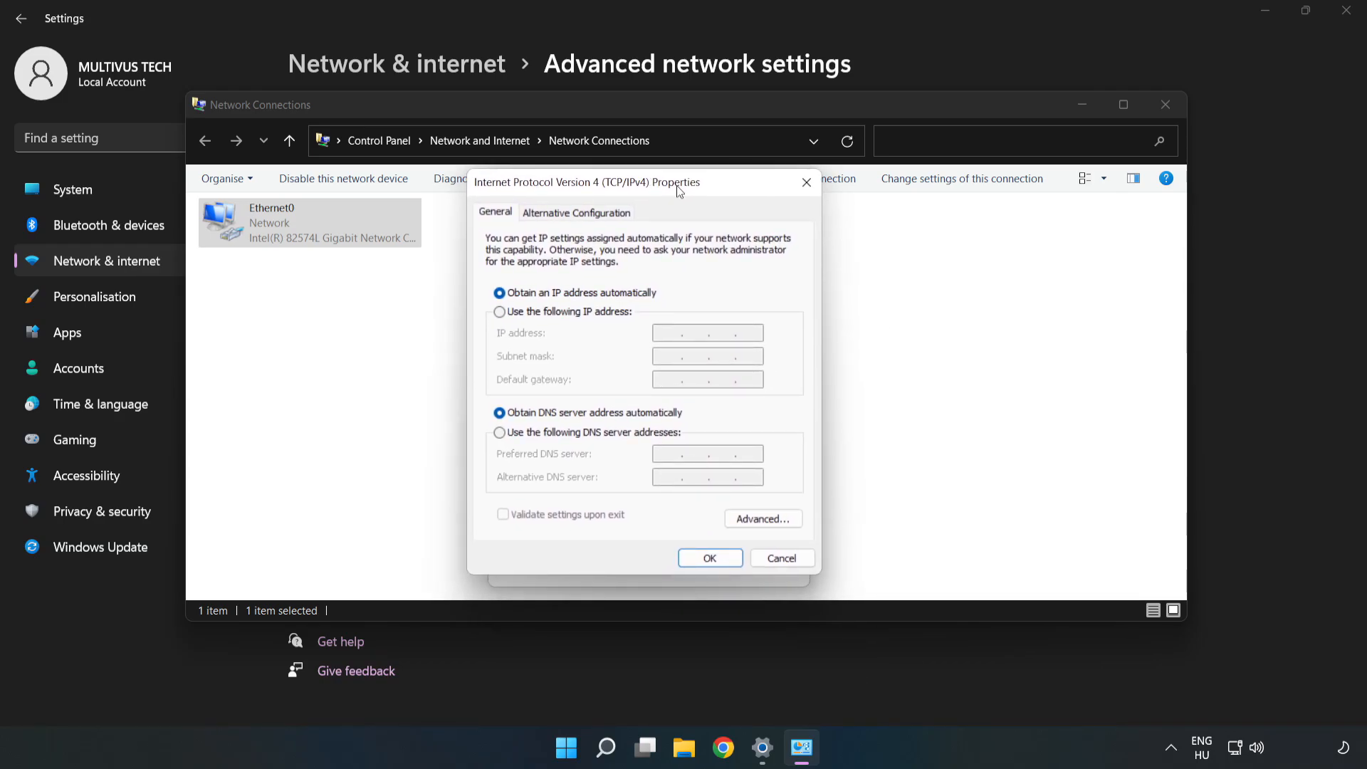
pyautogui.moveTo(560, 440)
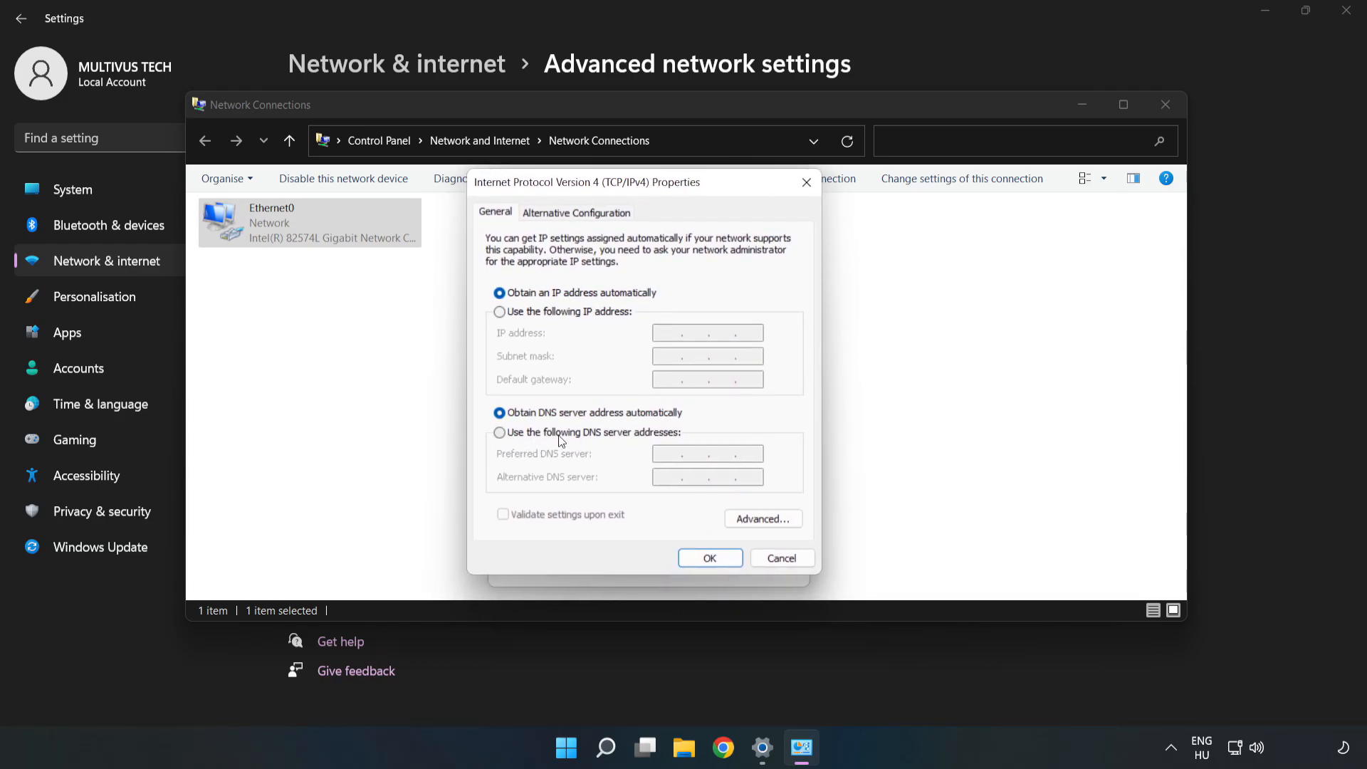
pyautogui.click(500, 433)
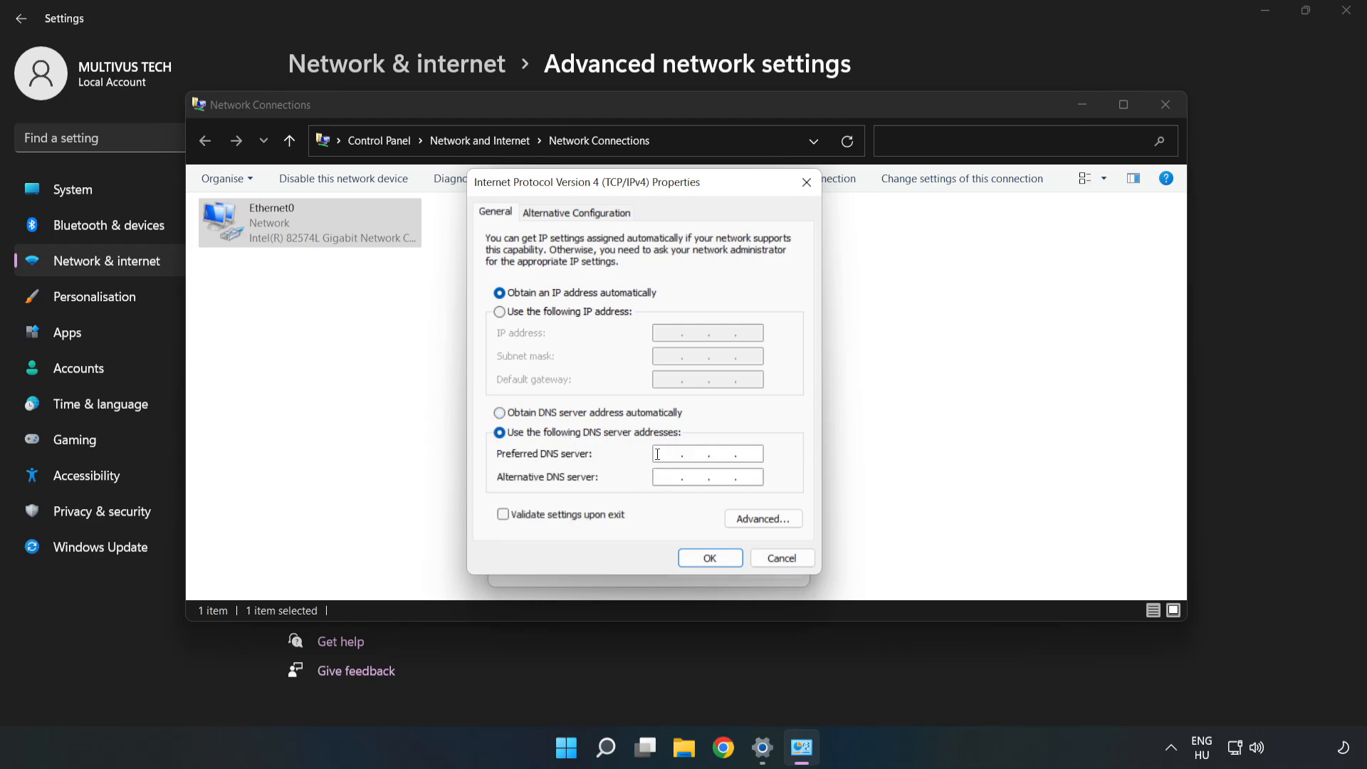
pyautogui.write('8.8.8.')
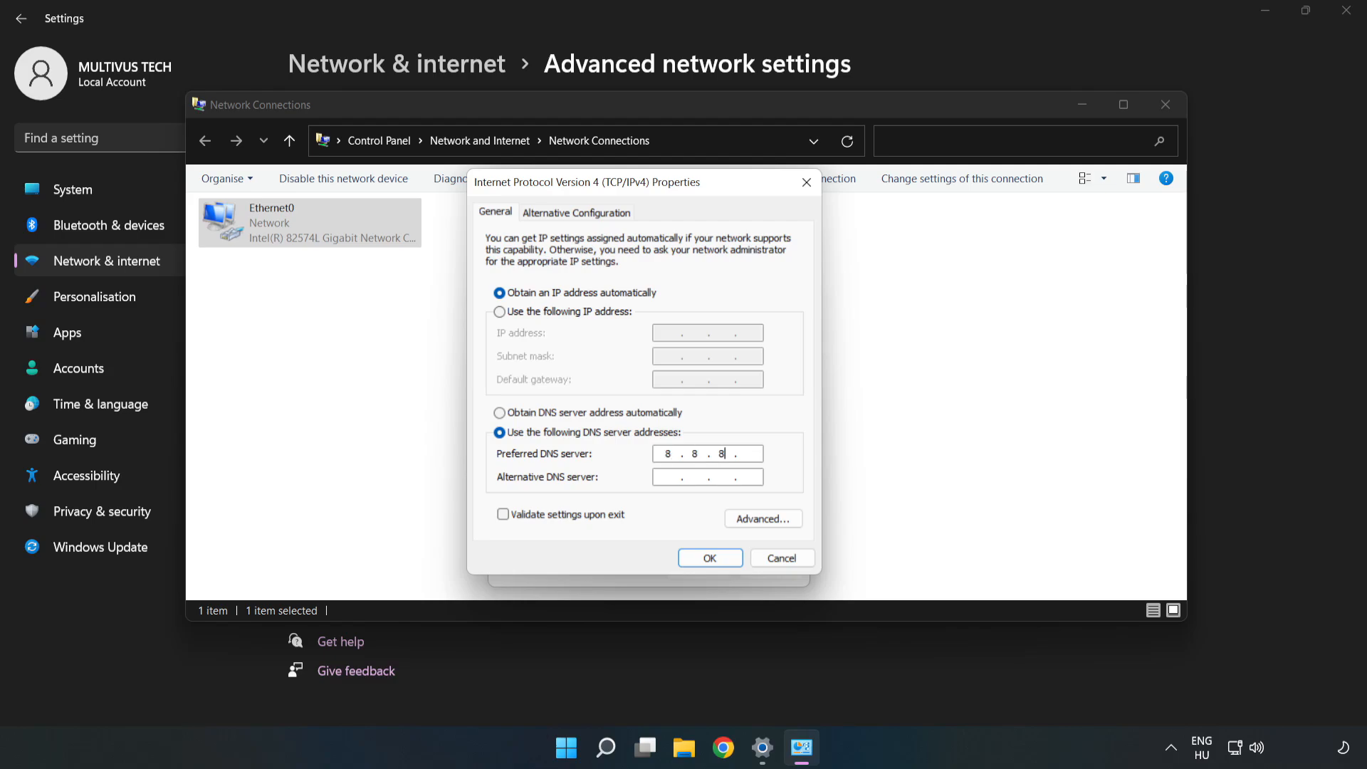
pyautogui.write('8')
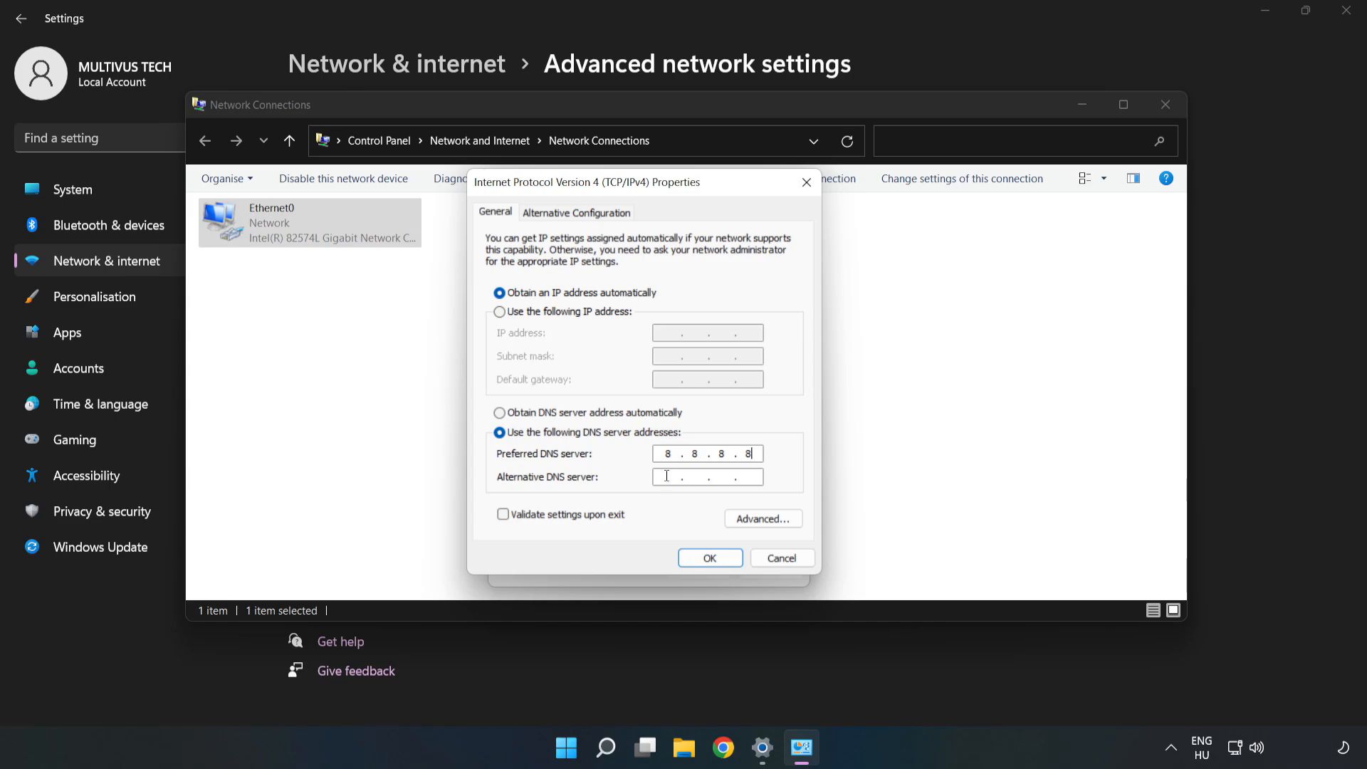
pyautogui.write('8 . .')
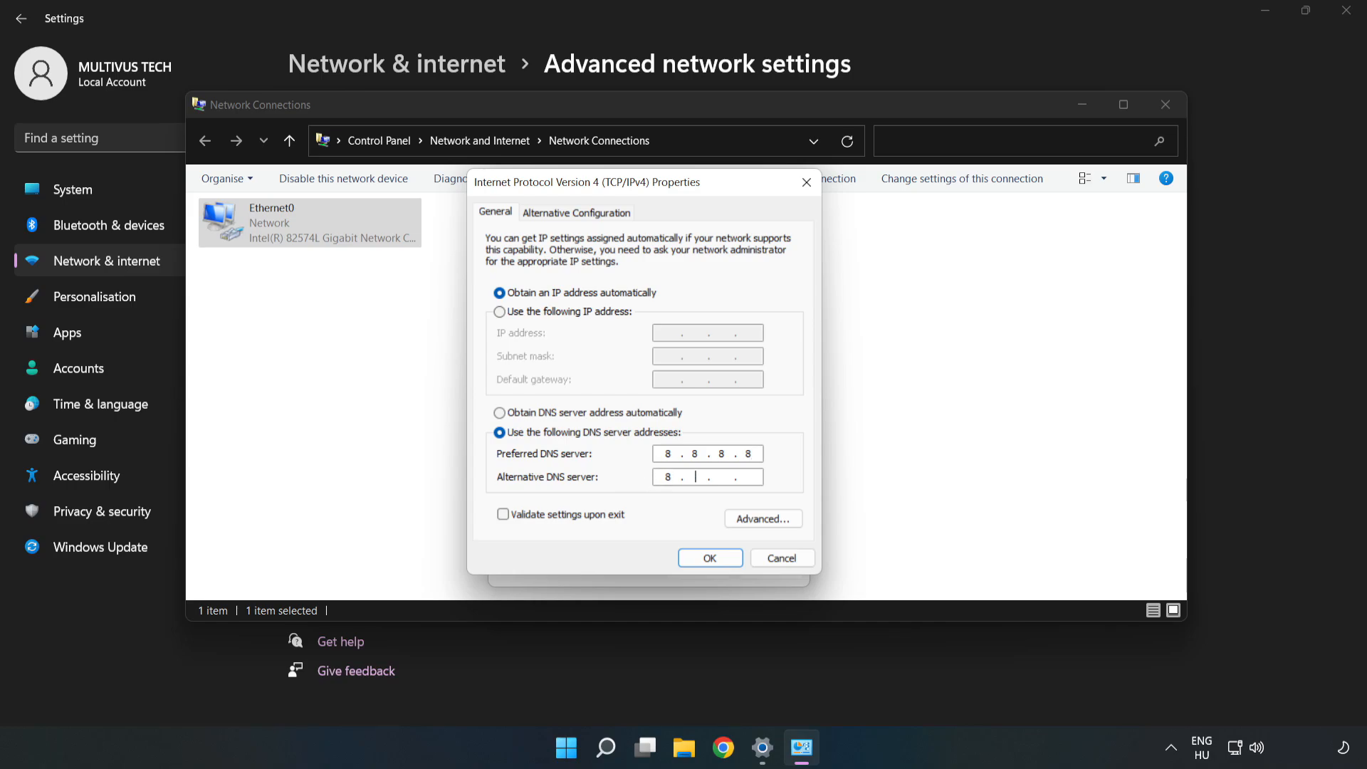
pyautogui.write('.8.4.4')
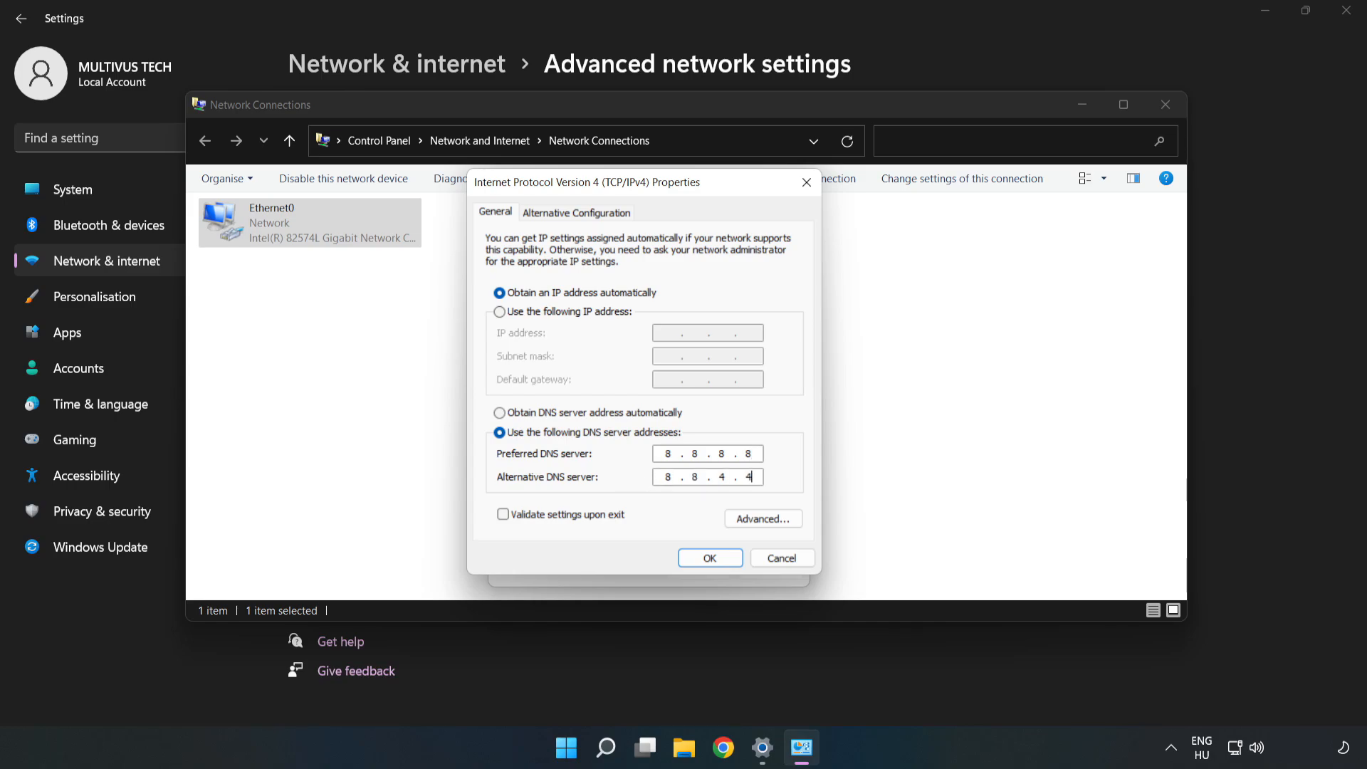
pyautogui.moveTo(662, 522)
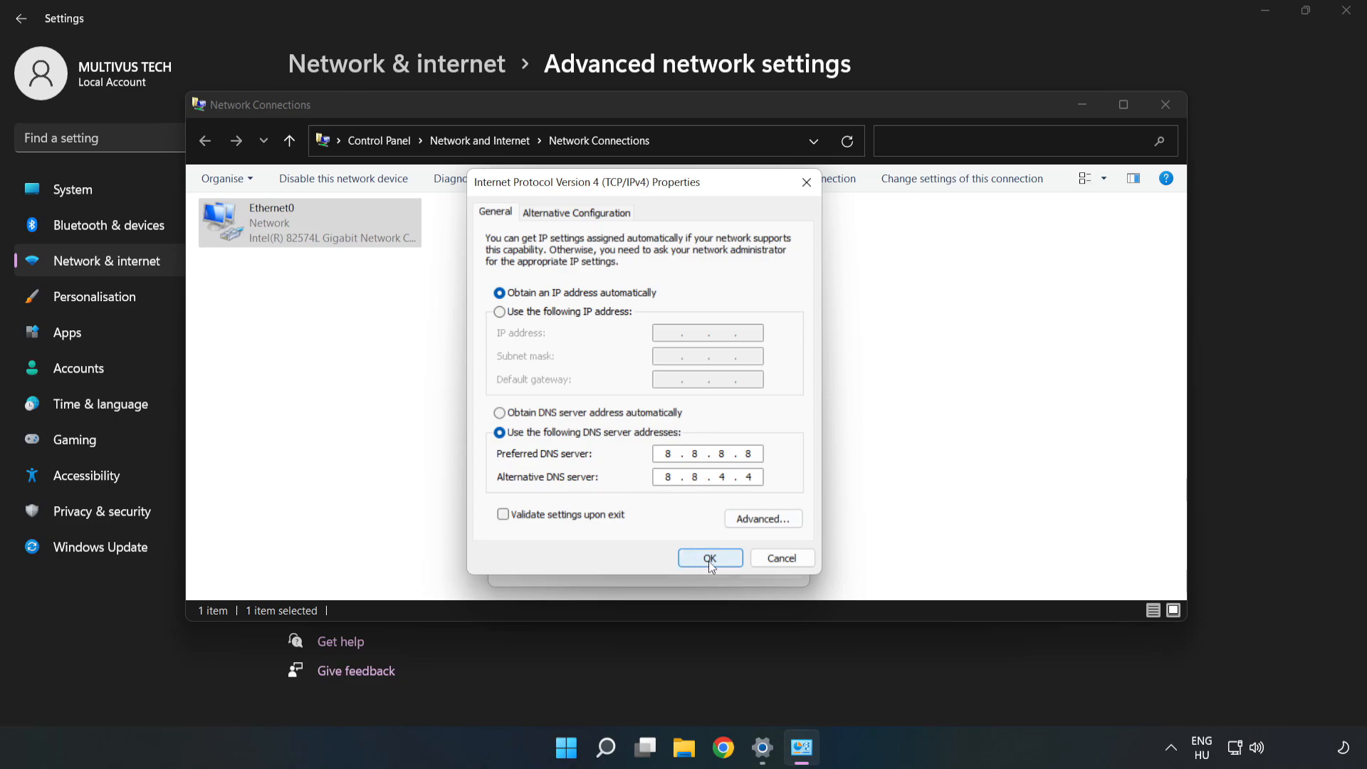
# - Save the DNS settings and close the properties, Network Connections and Settings windows
pyautogui.click(710, 558)
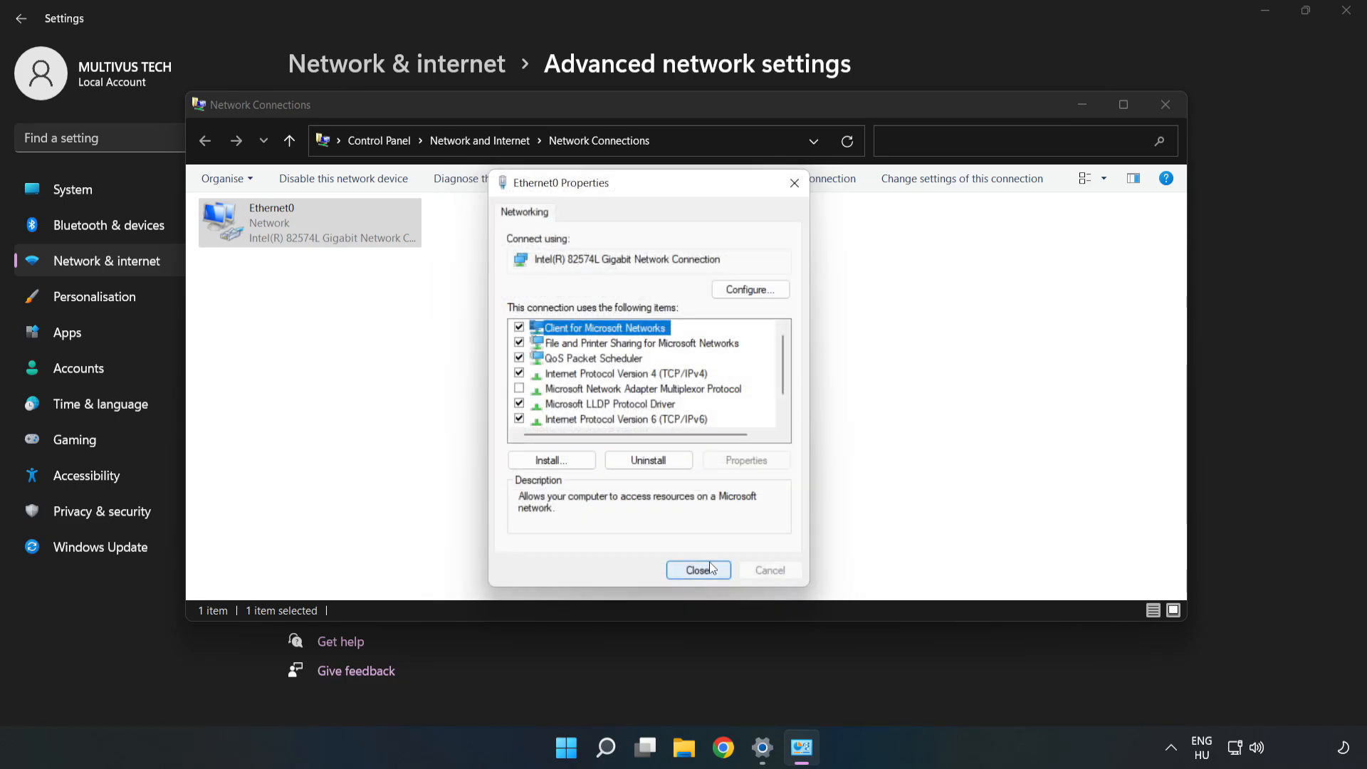
pyautogui.click(698, 569)
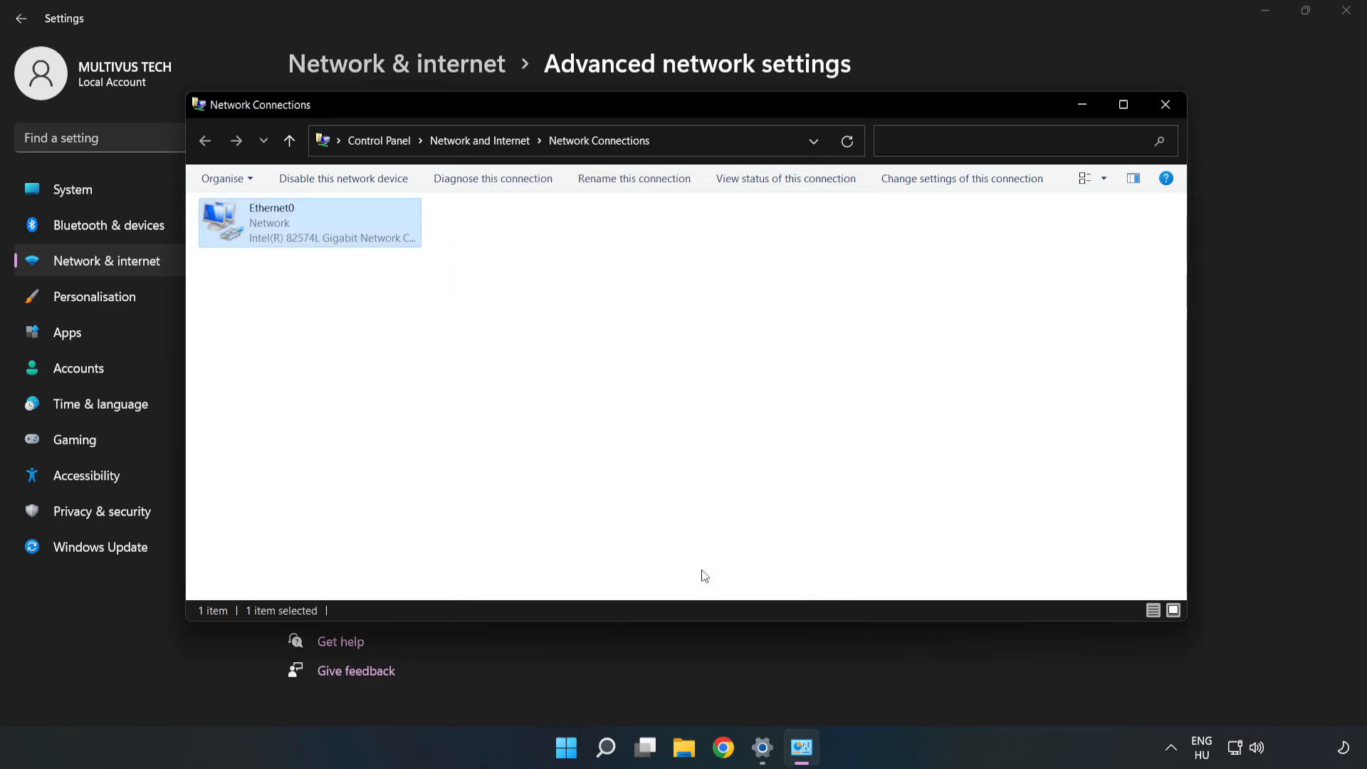
pyautogui.click(1165, 104)
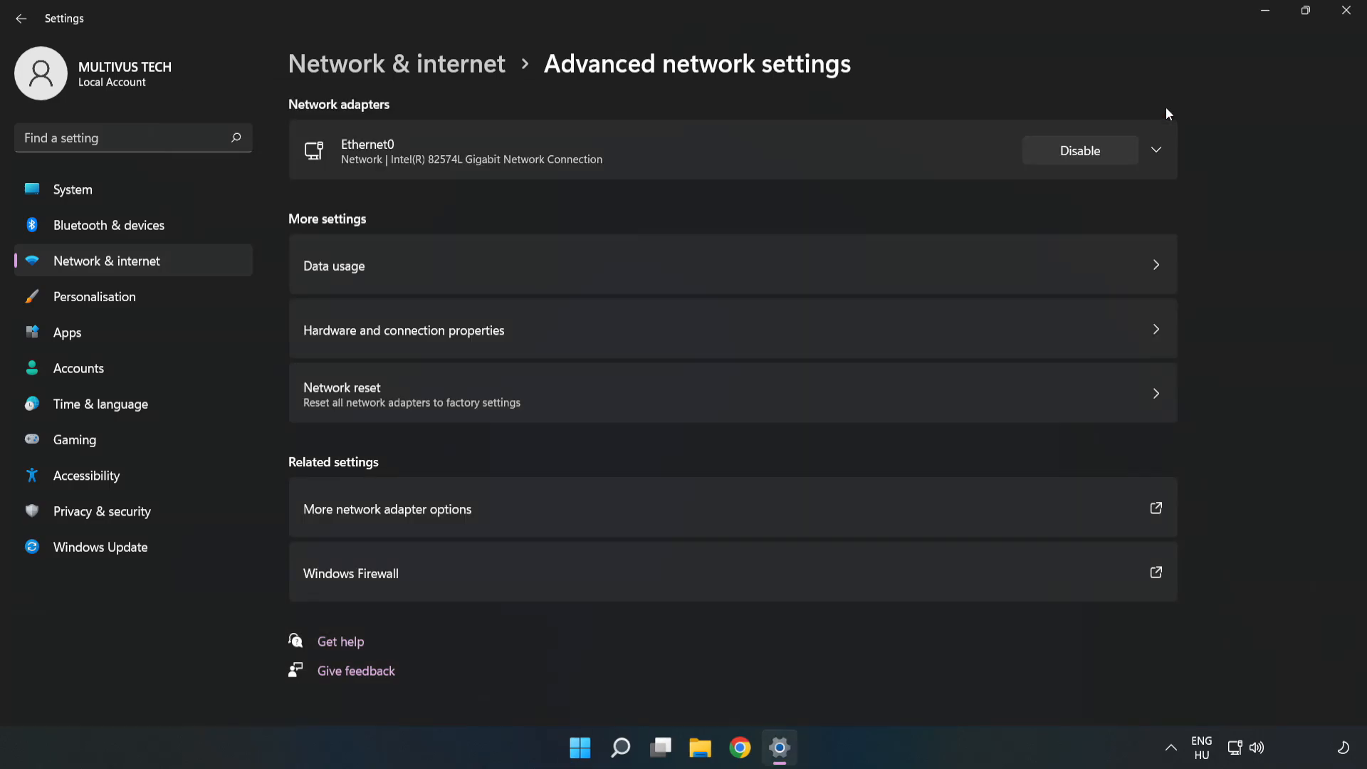
pyautogui.click(1346, 11)
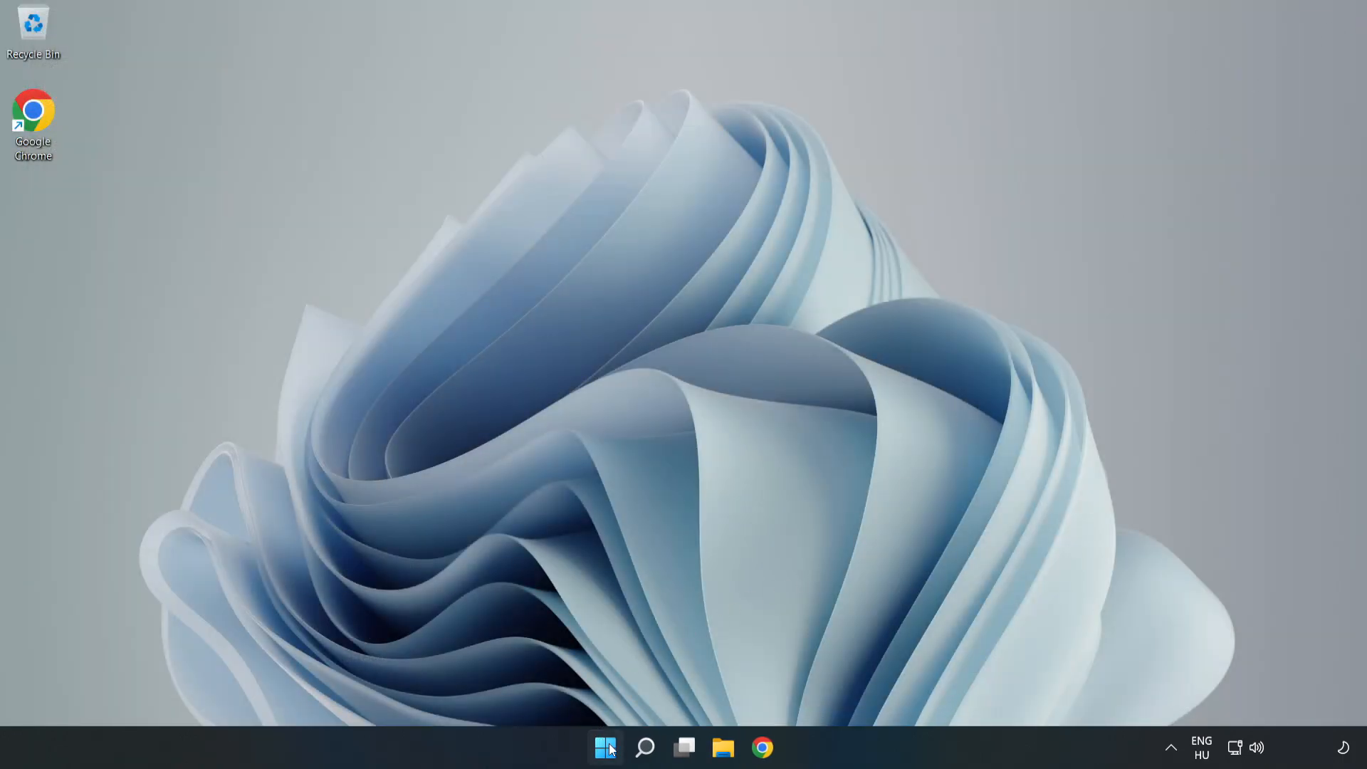
# - Reopen the Network & internet settings page showing Ethernet0 connected
pyautogui.click(604, 748)
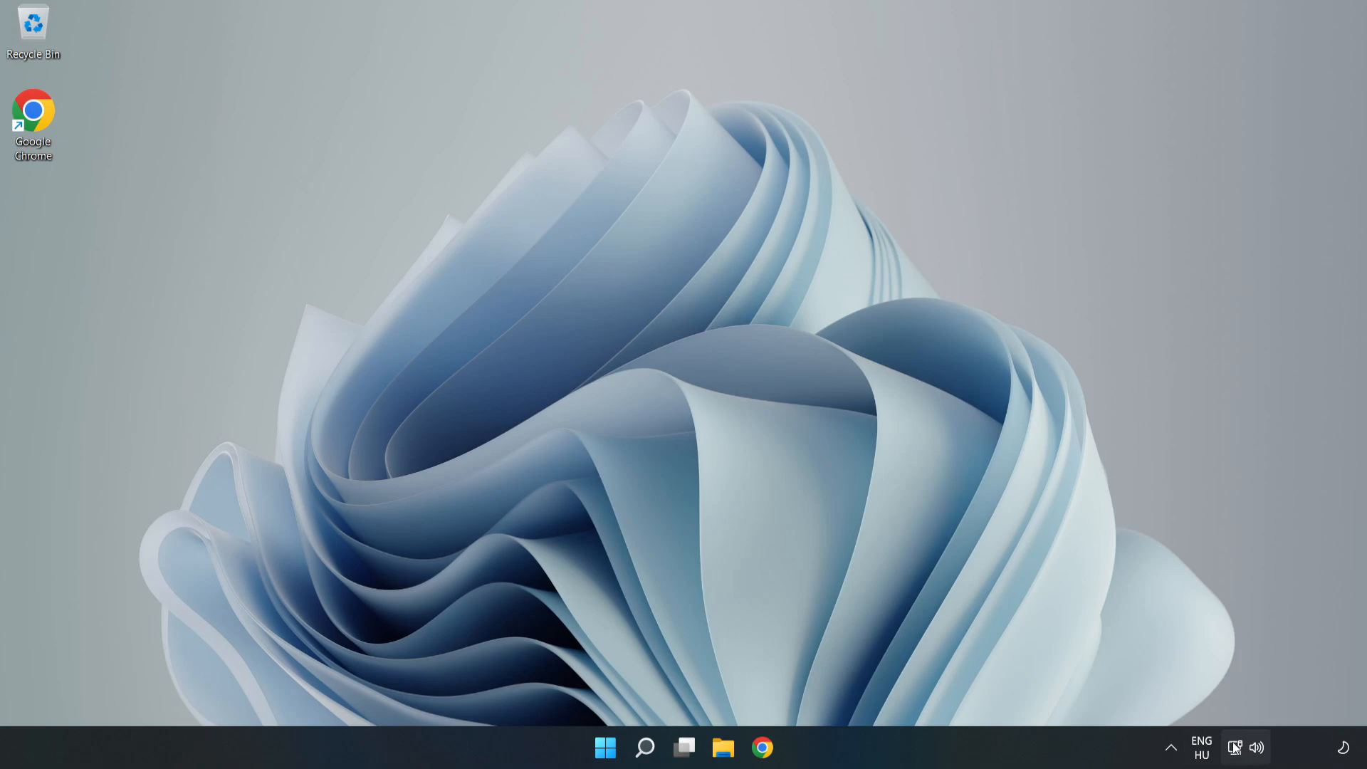
pyautogui.moveTo(1234, 747)
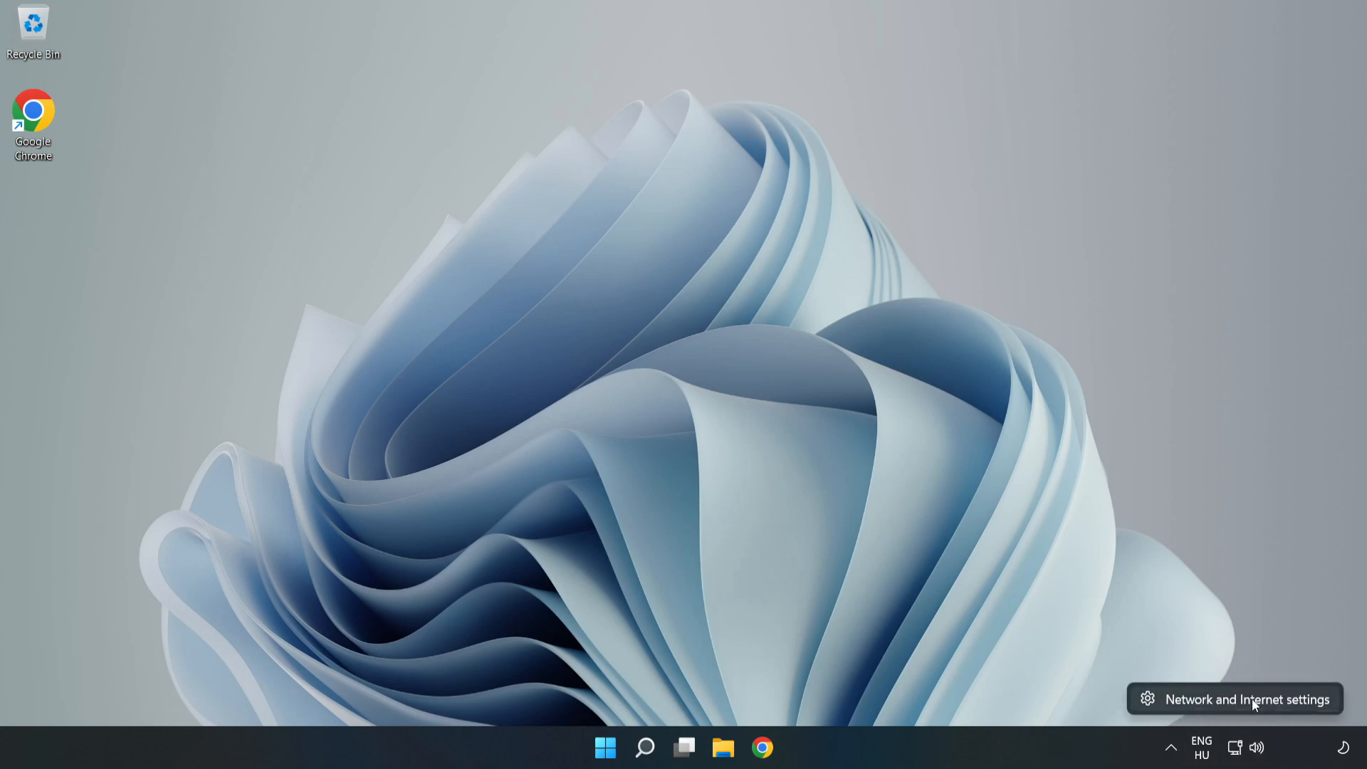
pyautogui.click(1248, 698)
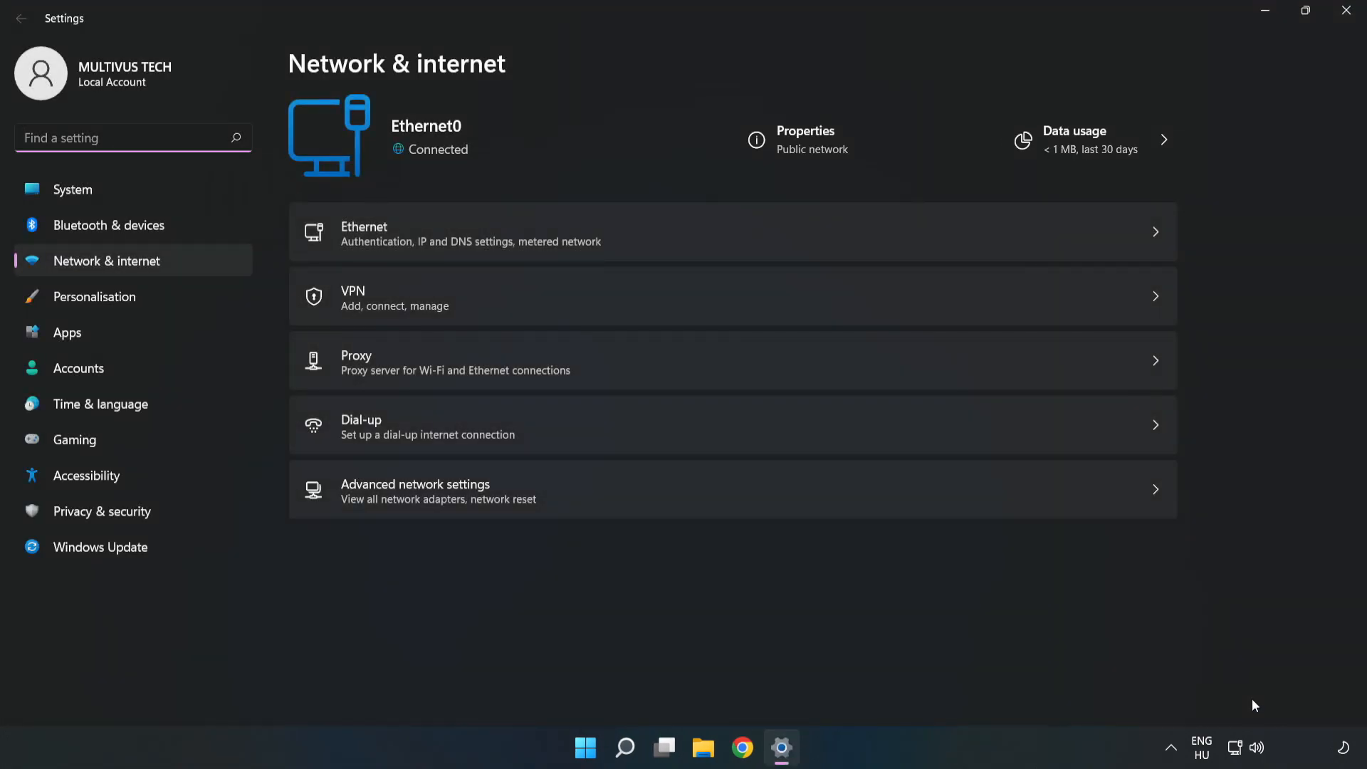
pyautogui.moveTo(358, 511)
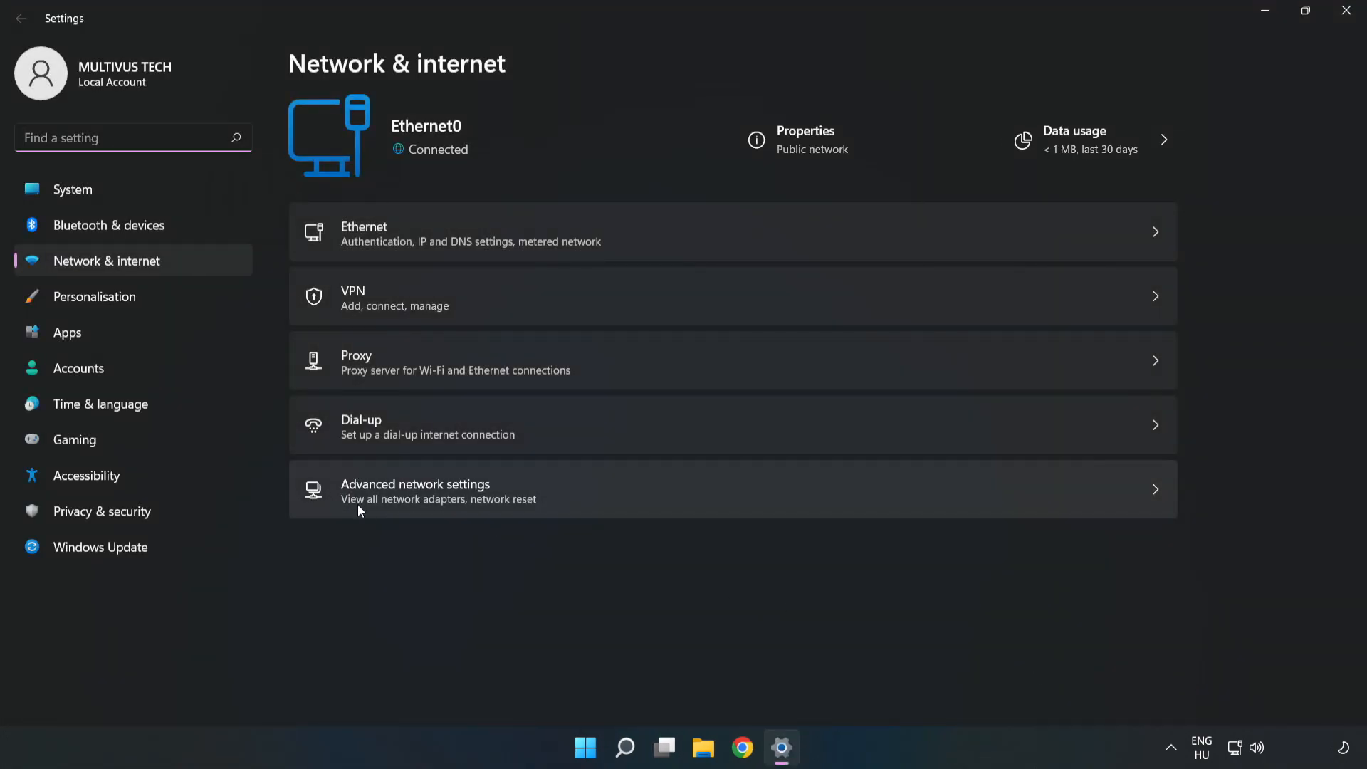
pyautogui.moveTo(632, 504)
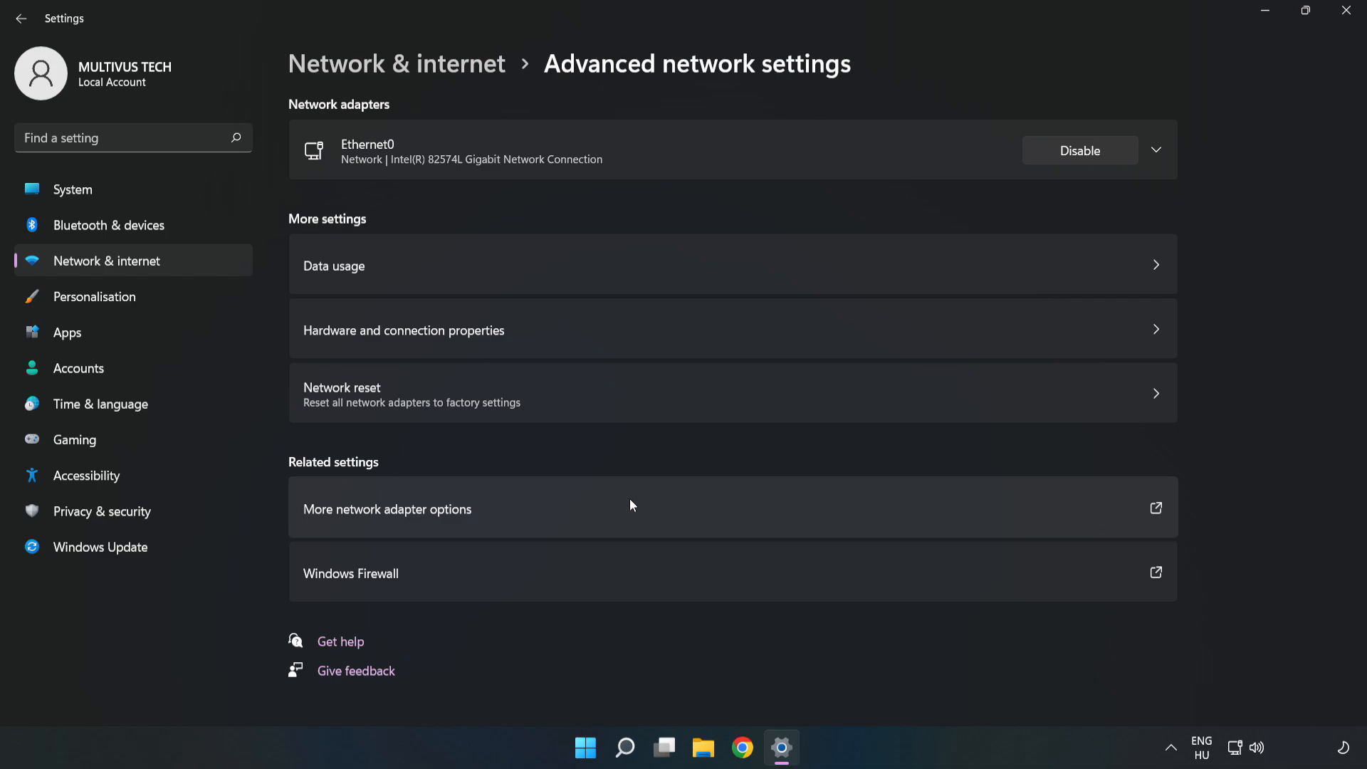
pyautogui.moveTo(382, 425)
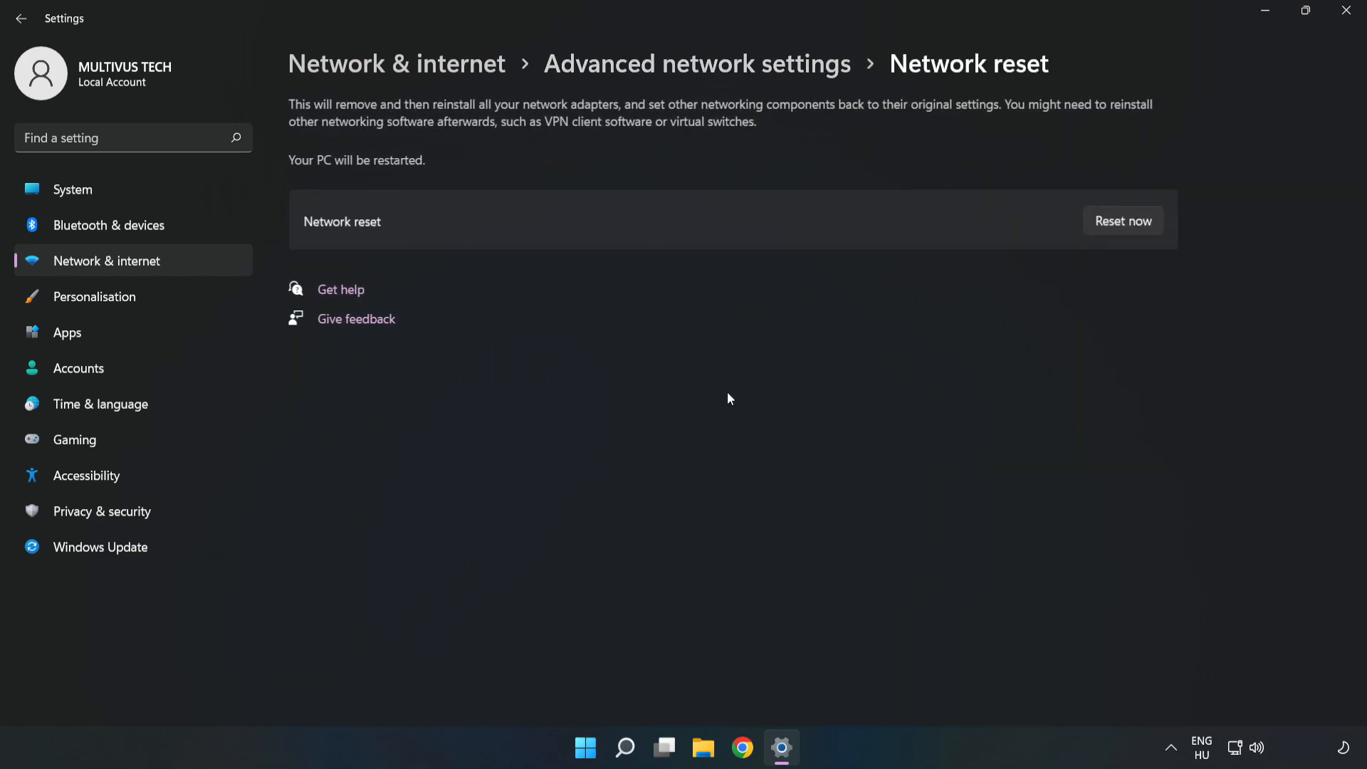
pyautogui.moveTo(829, 221)
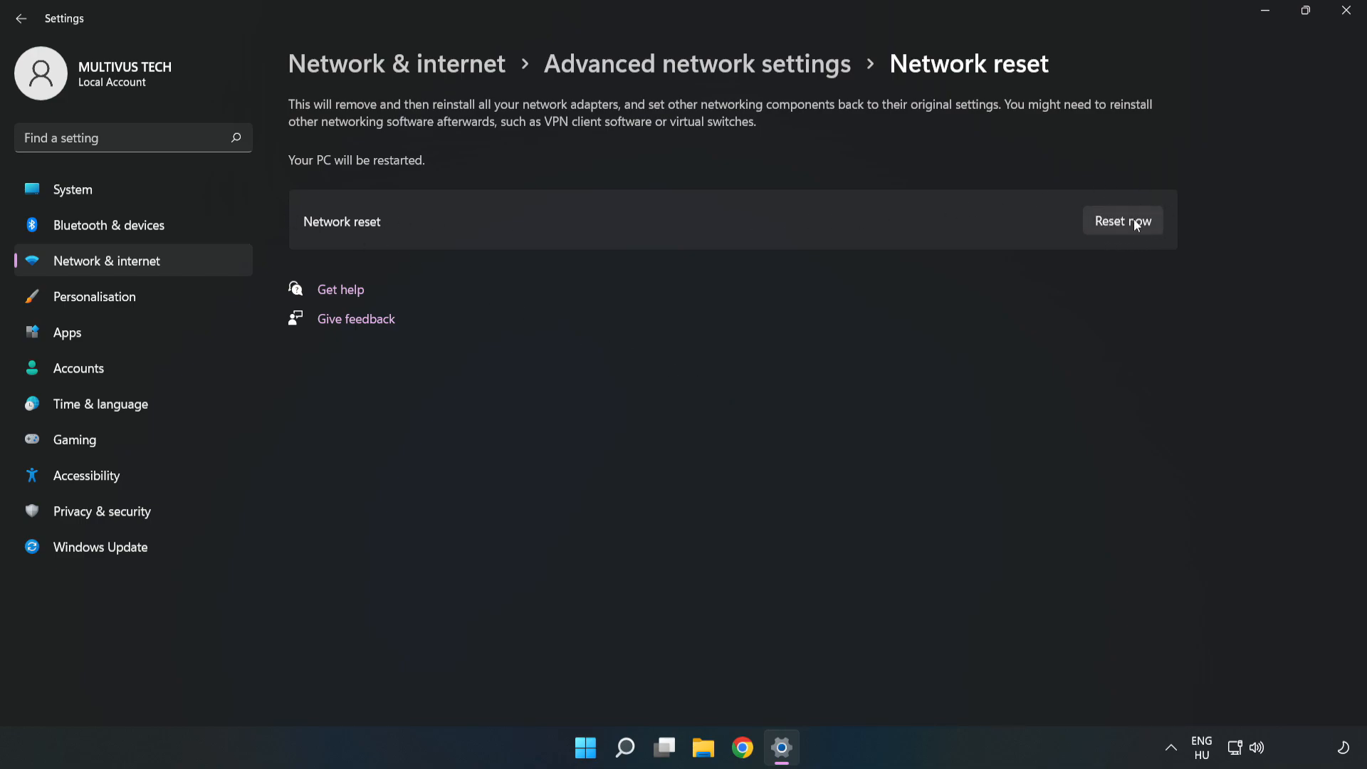
# - Confirm Reset now for all network adapters and dismiss the 5-minute sign-out notice
pyautogui.click(1123, 221)
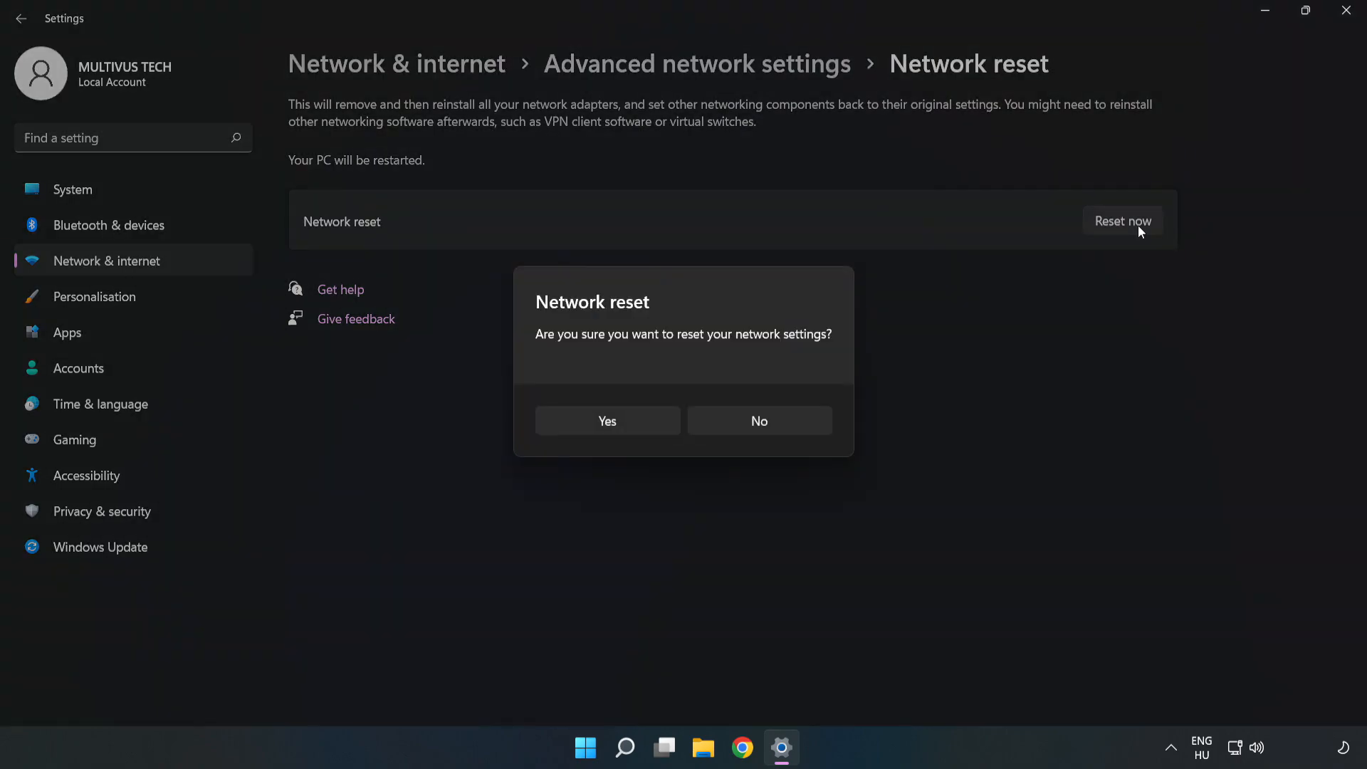
pyautogui.moveTo(637, 349)
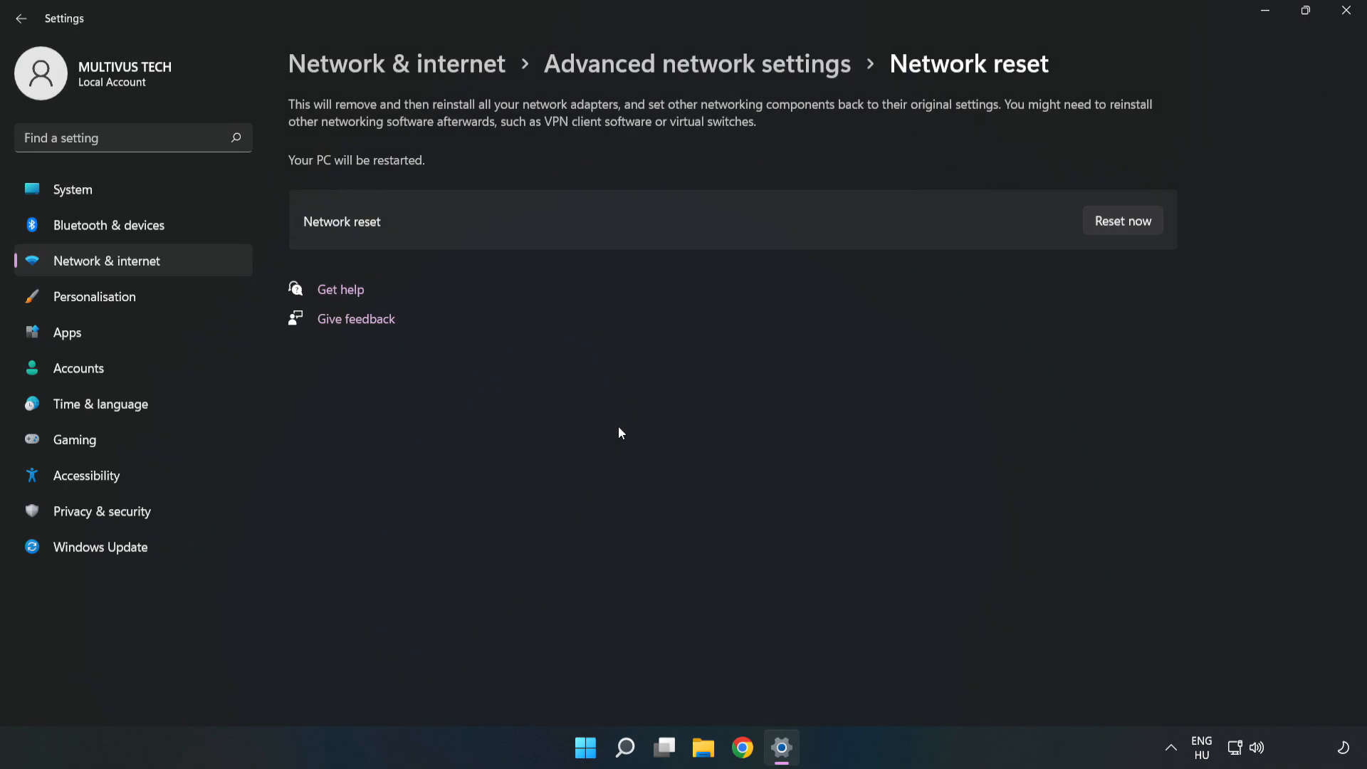
pyautogui.click(1122, 220)
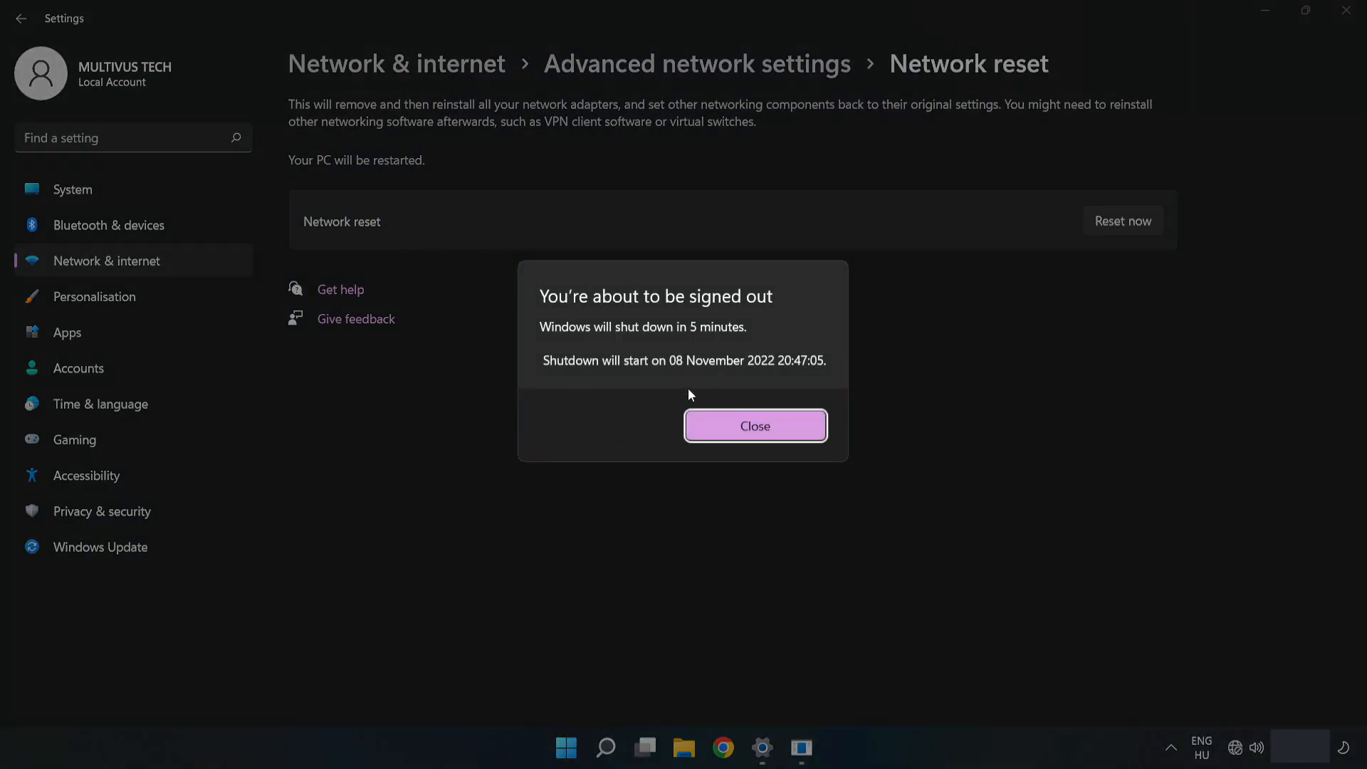
pyautogui.moveTo(782, 436)
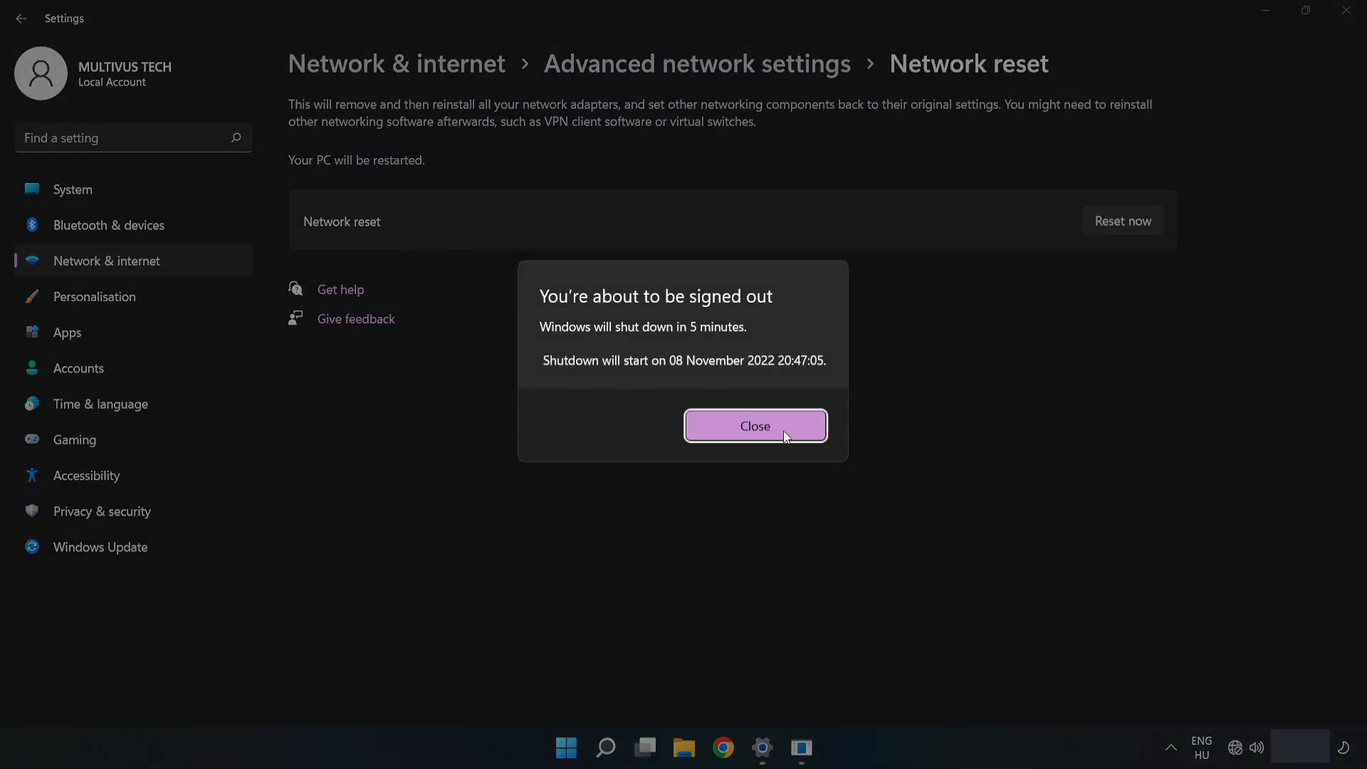
pyautogui.click(755, 425)
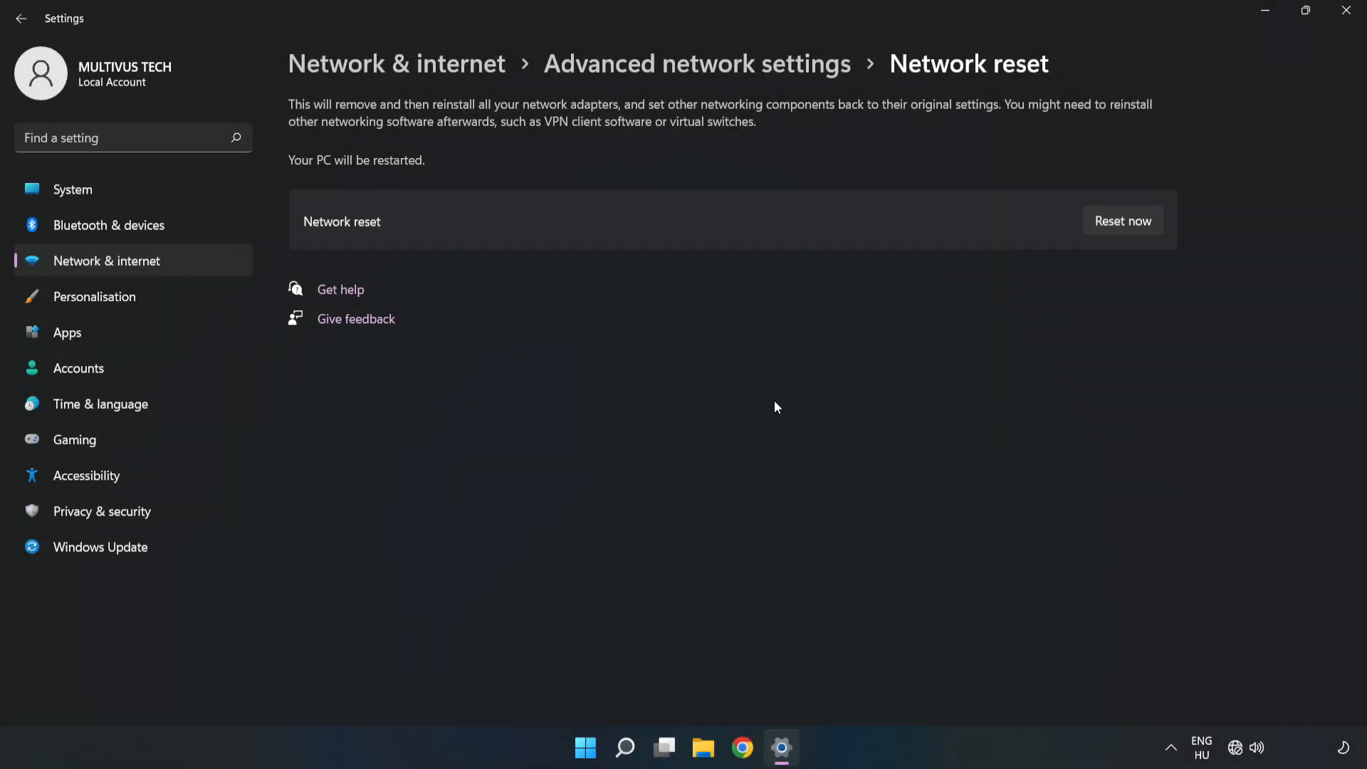
pyautogui.moveTo(1346, 16)
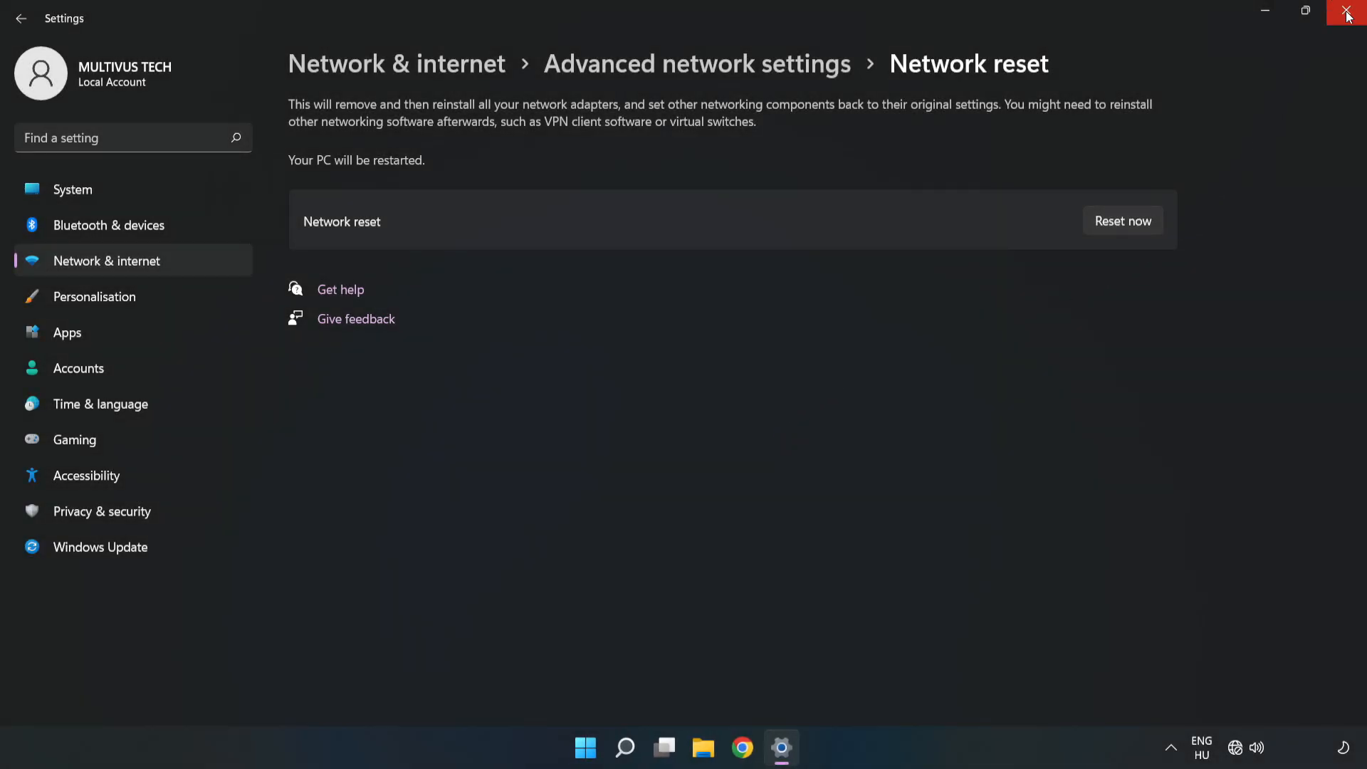
# - Close Settings and show the Start menu power choices Sleep, Shut down and Restart
pyautogui.click(1348, 12)
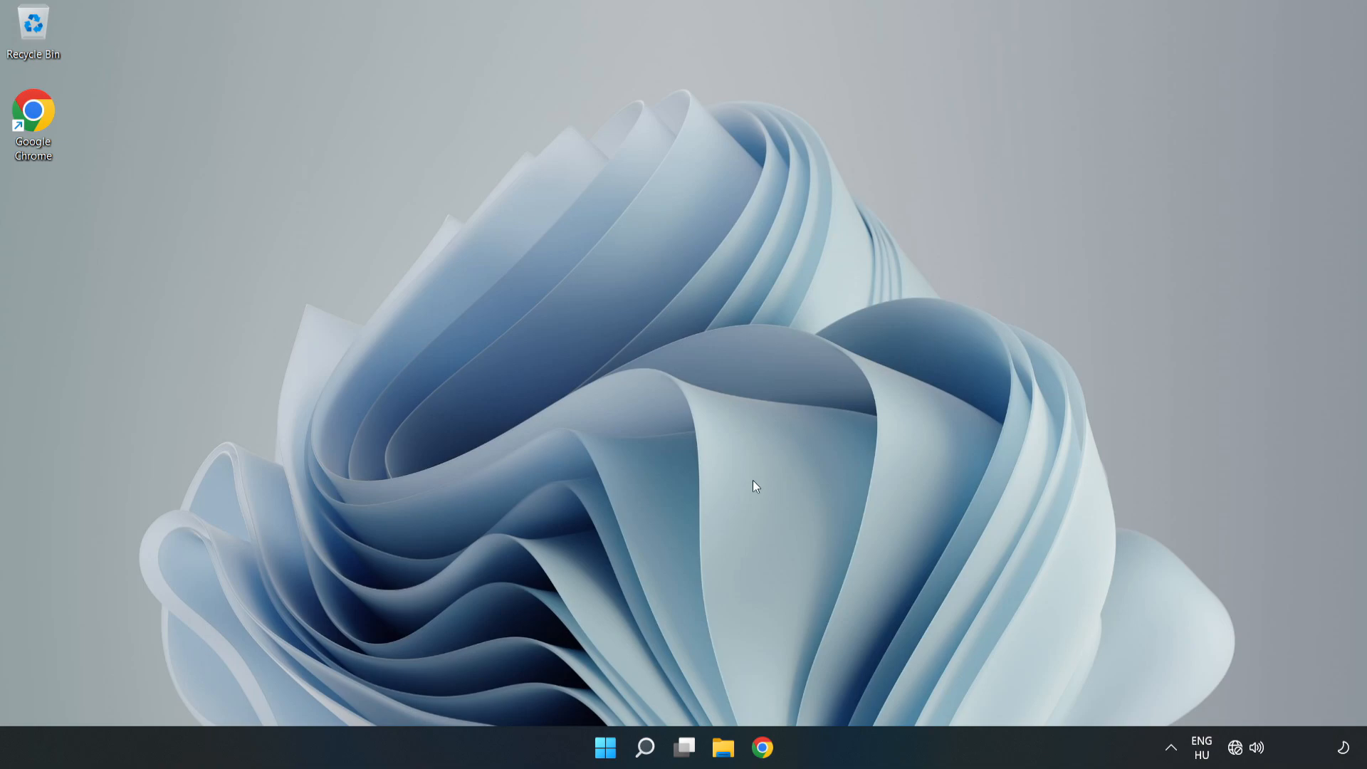
pyautogui.click(605, 748)
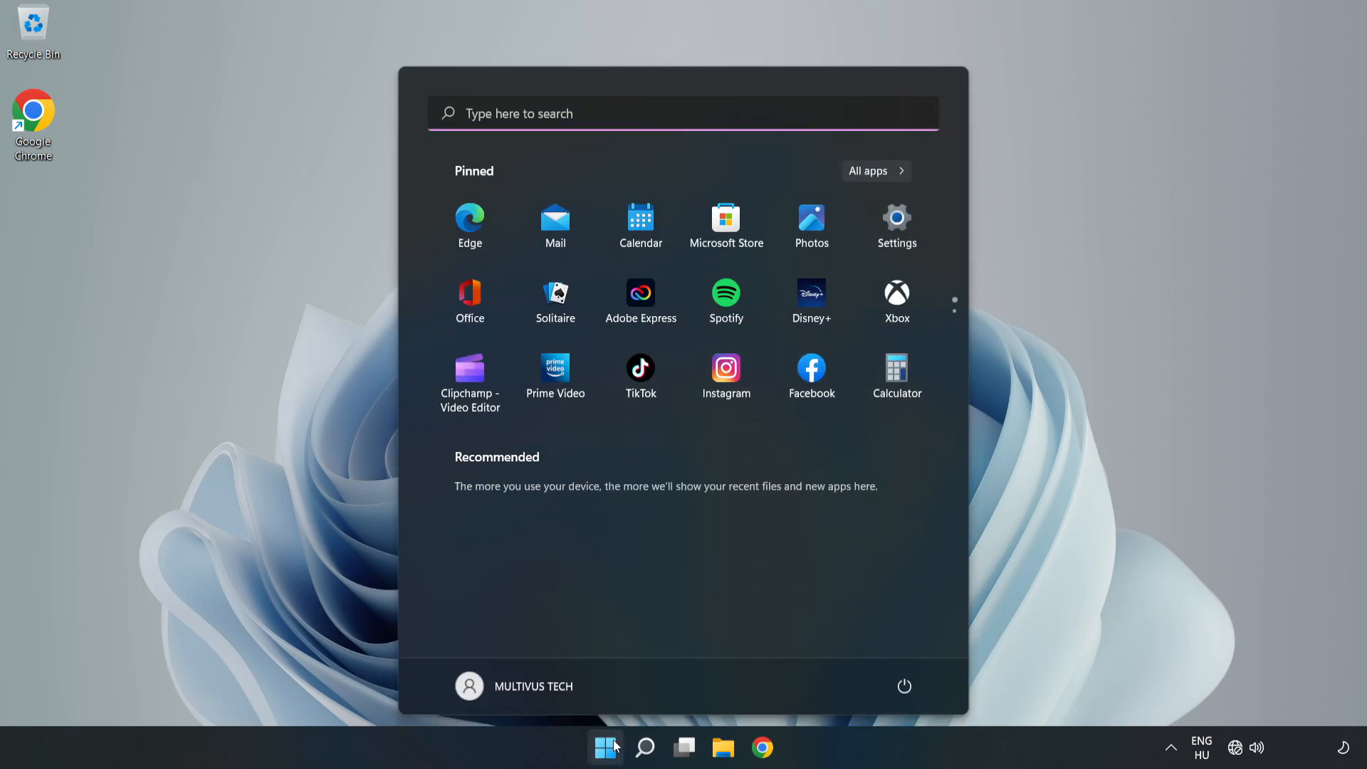
pyautogui.click(904, 687)
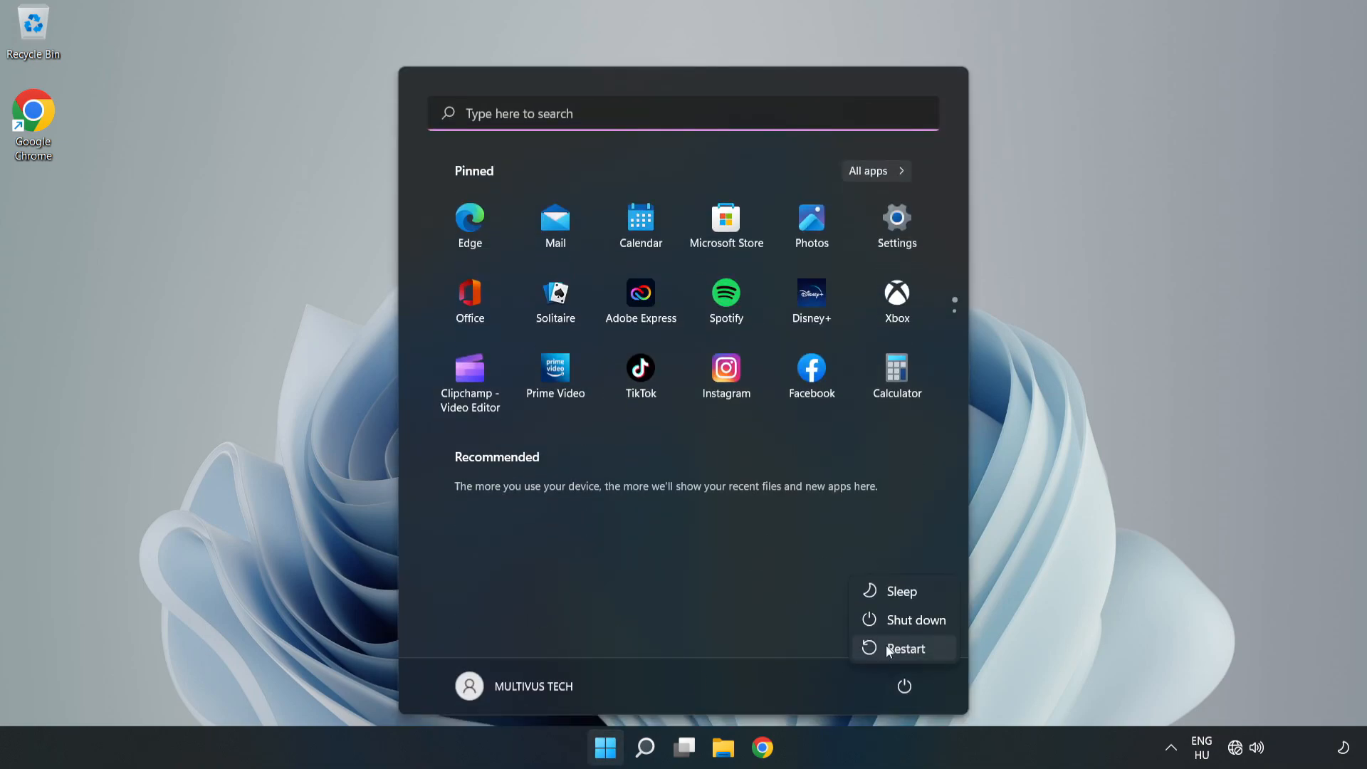